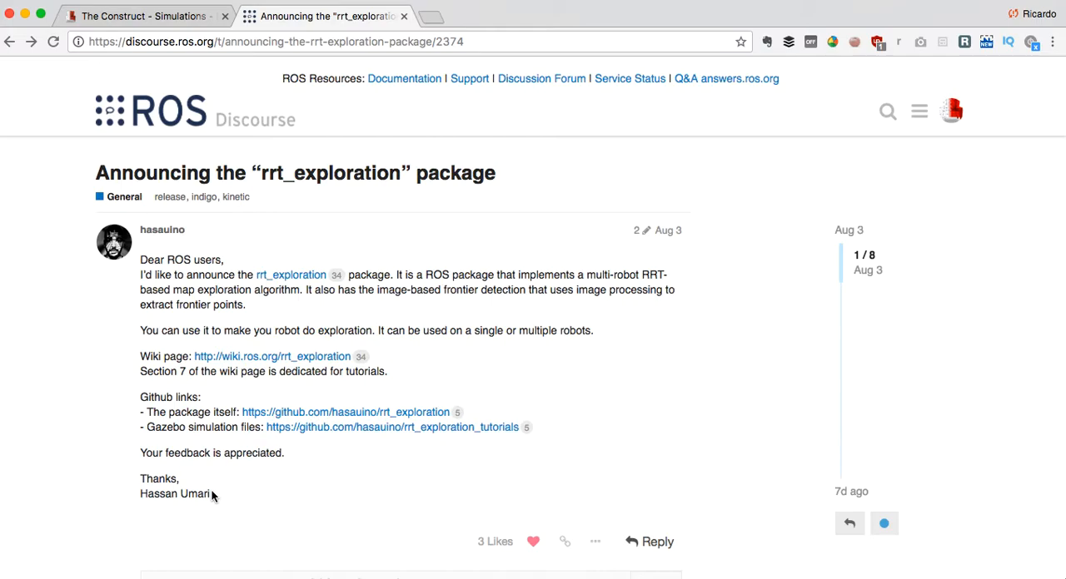
pyautogui.moveTo(292, 417)
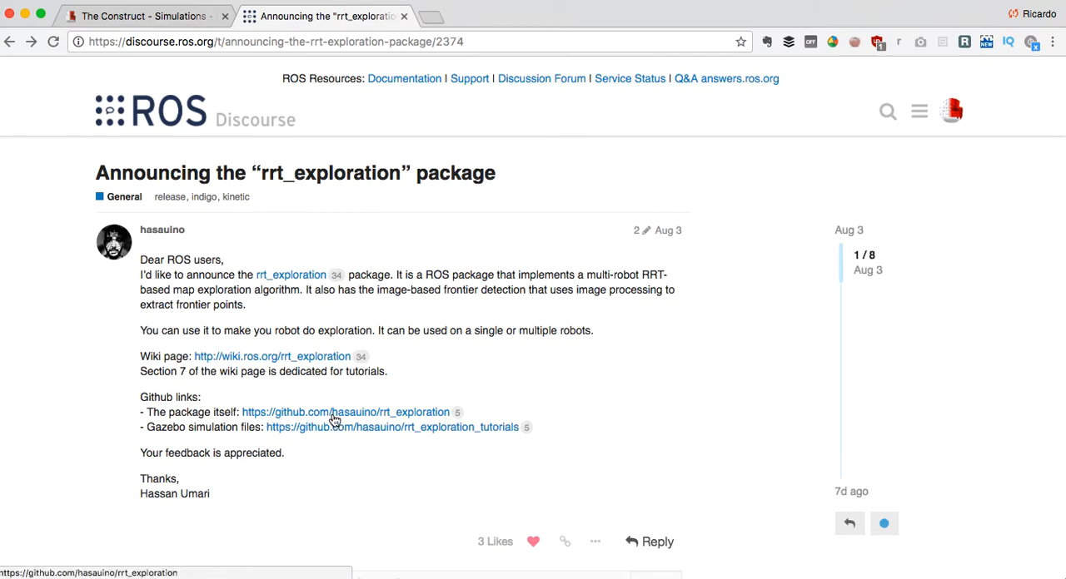
pyautogui.moveTo(407, 425)
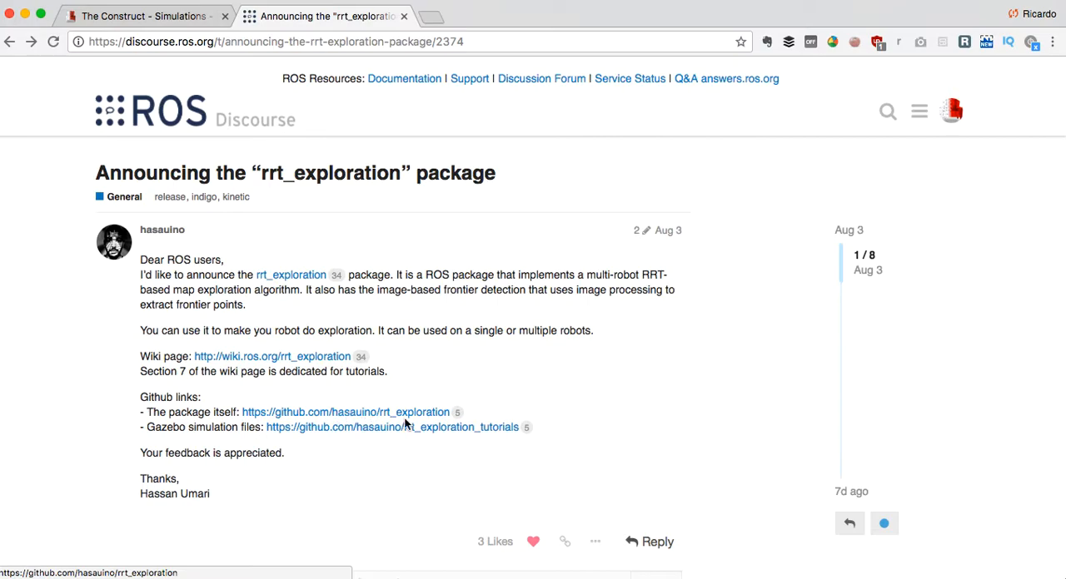
pyautogui.moveTo(341, 436)
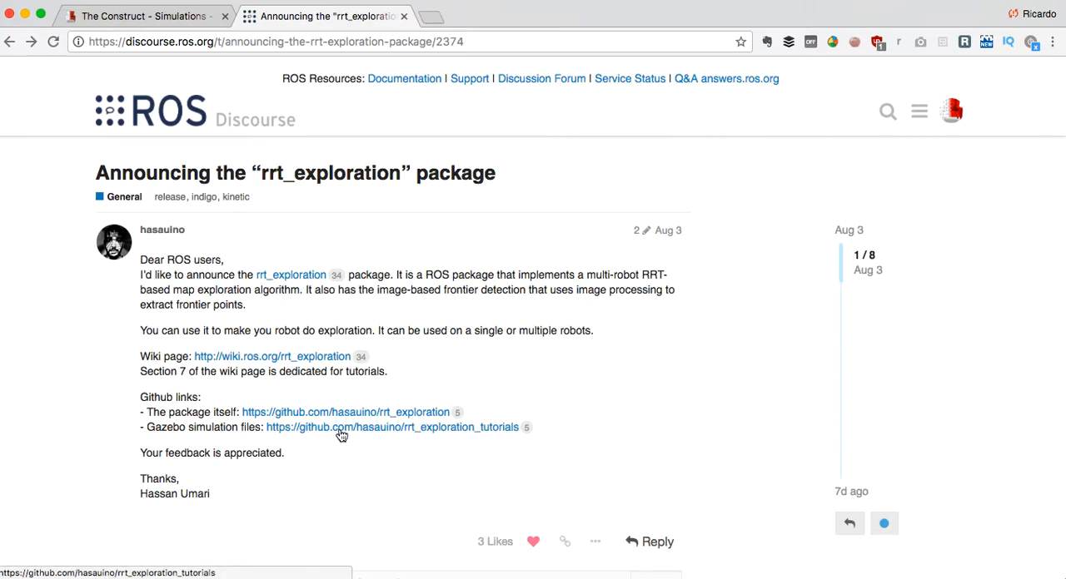
pyautogui.moveTo(275, 433)
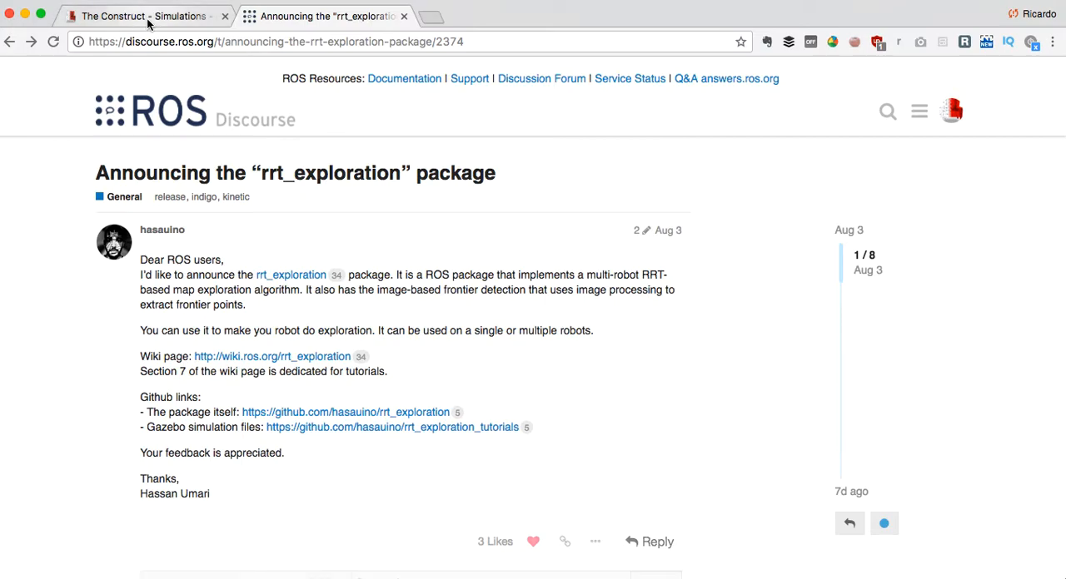
# - Switch the Simulations Management list from public to private simulations
pyautogui.click(146, 15)
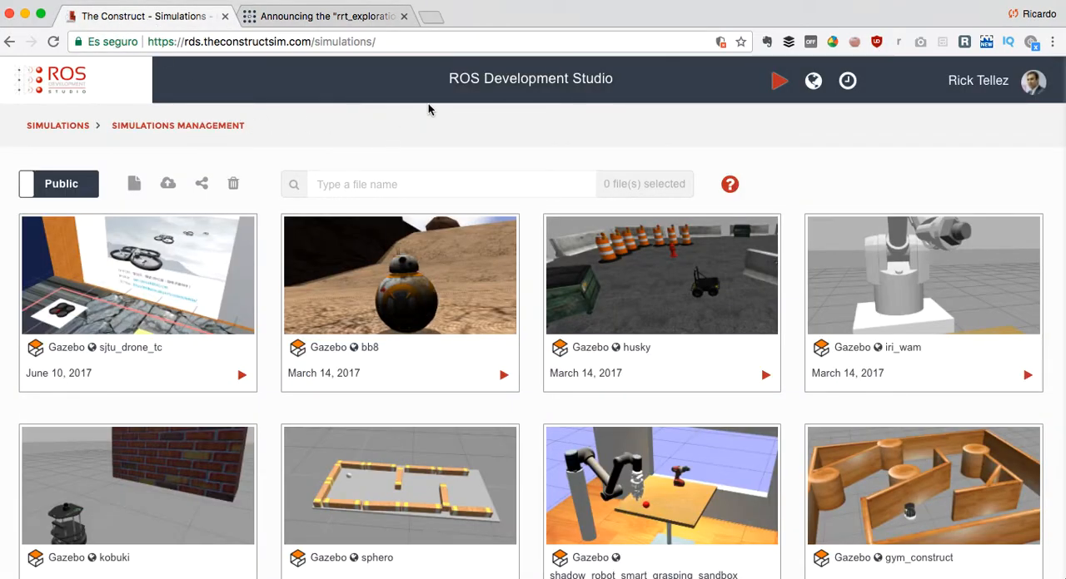
pyautogui.moveTo(57, 184)
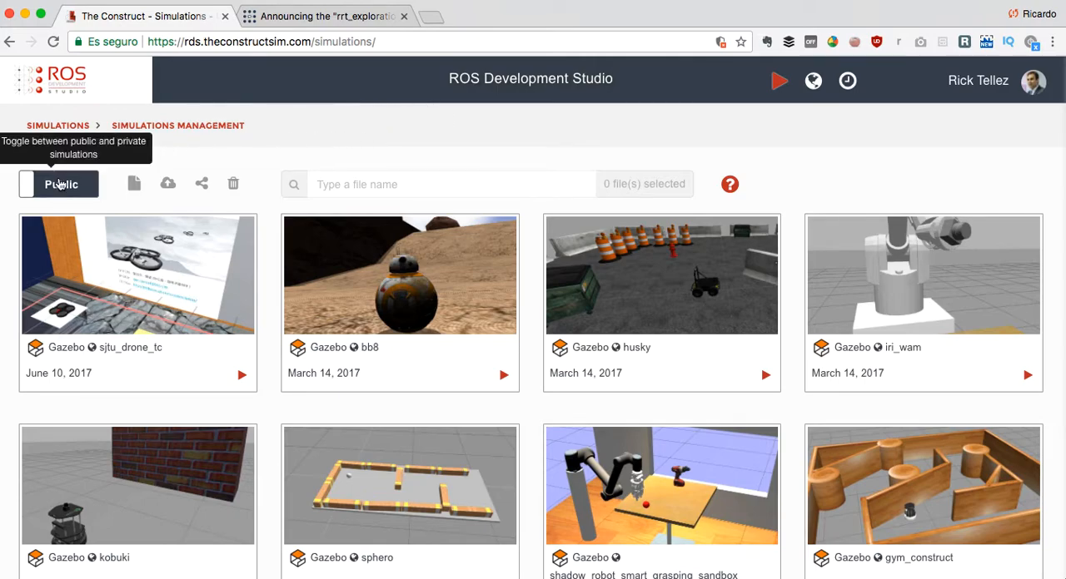
pyautogui.click(337, 15)
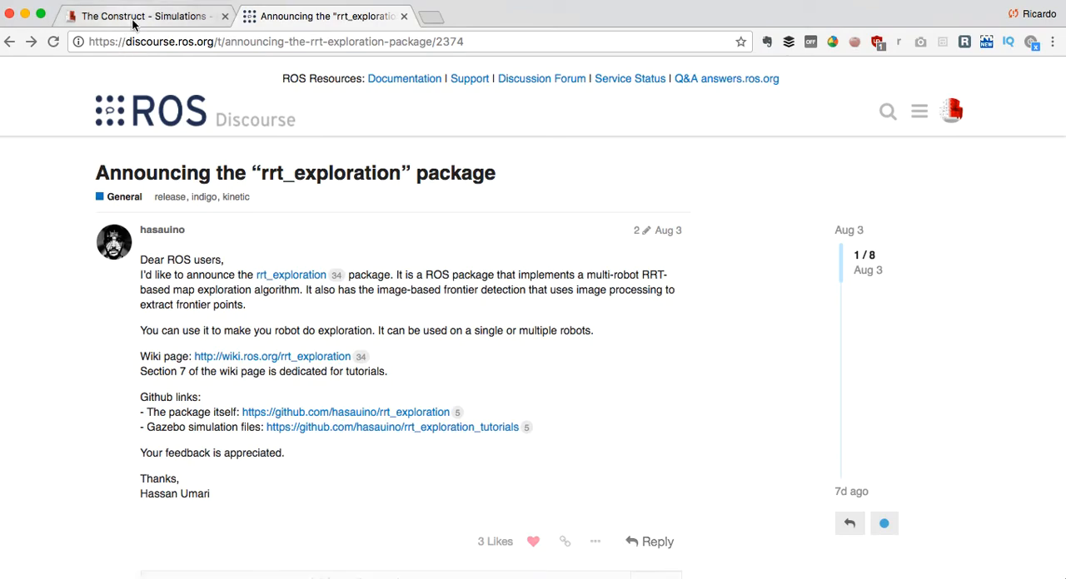
pyautogui.click(150, 16)
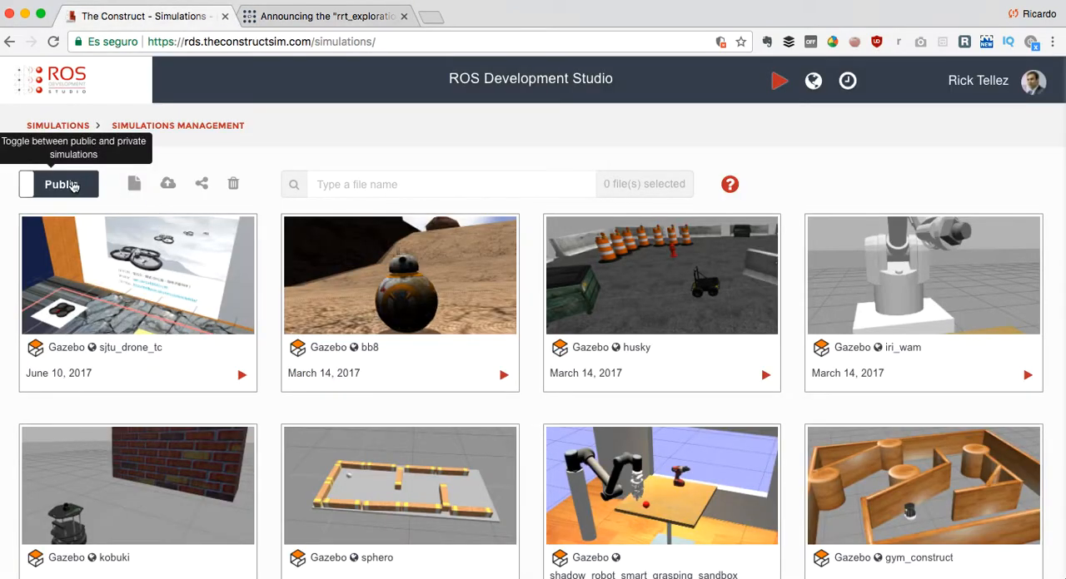
pyautogui.click(58, 184)
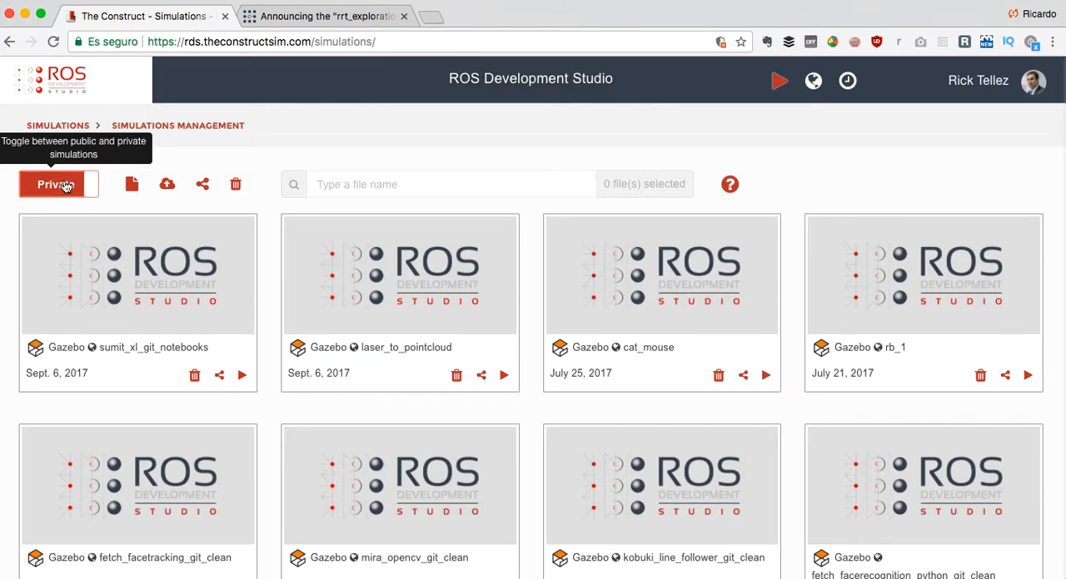
# - Create a Gazebo 7.x ROS Indigo simulation named rrt_exploration, described with the announcement text
pyautogui.click(131, 184)
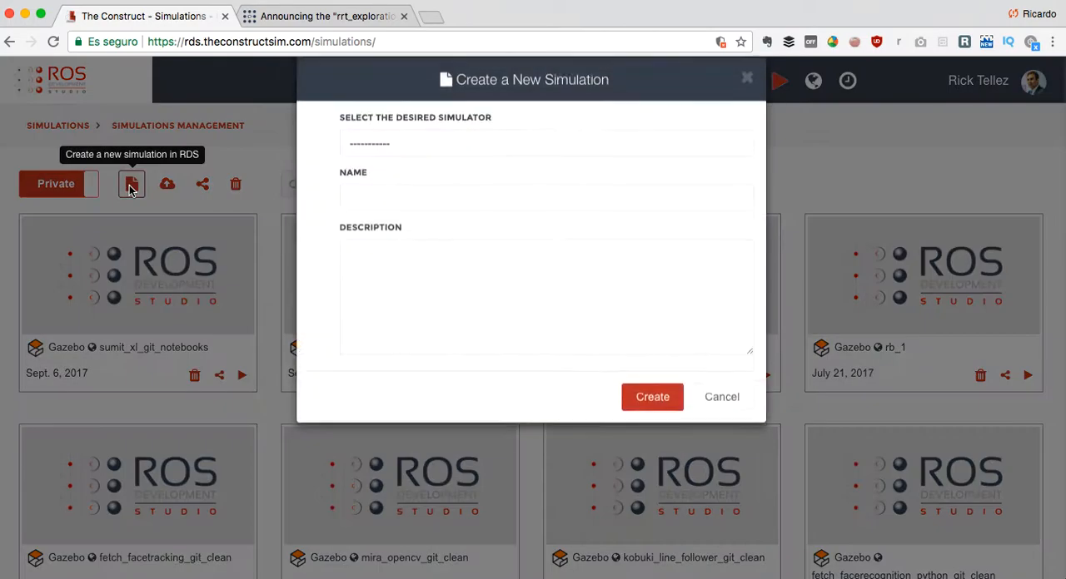
pyautogui.click(541, 143)
pyautogui.write('rrt_expl')
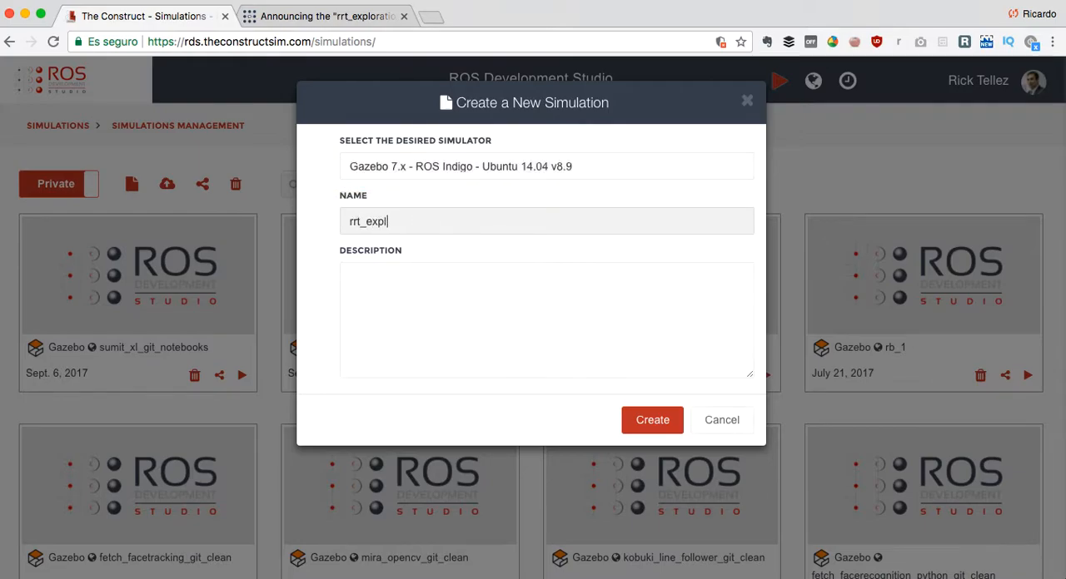
pyautogui.write('oration')
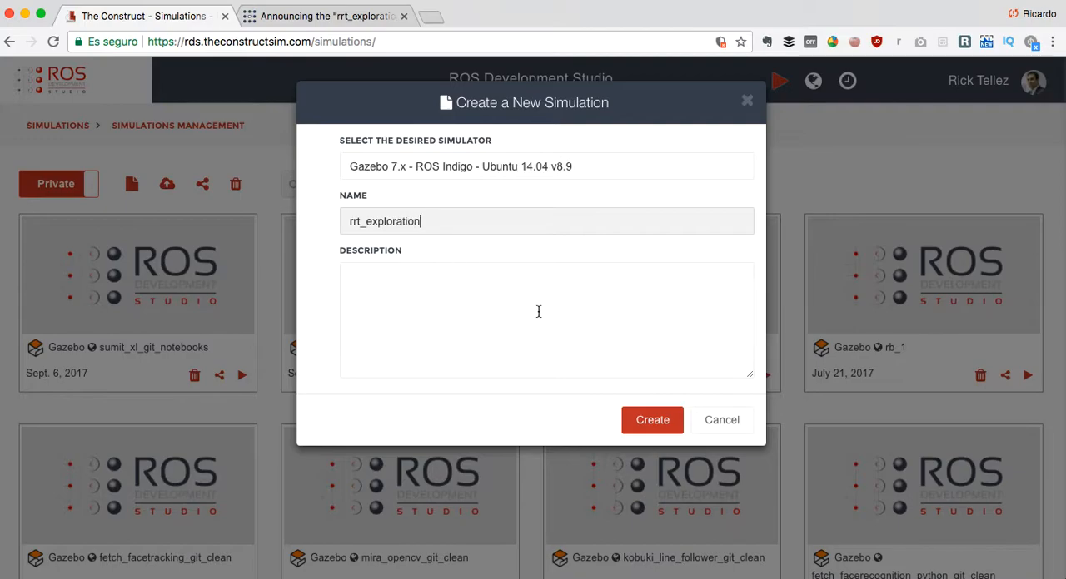
pyautogui.click(333, 16)
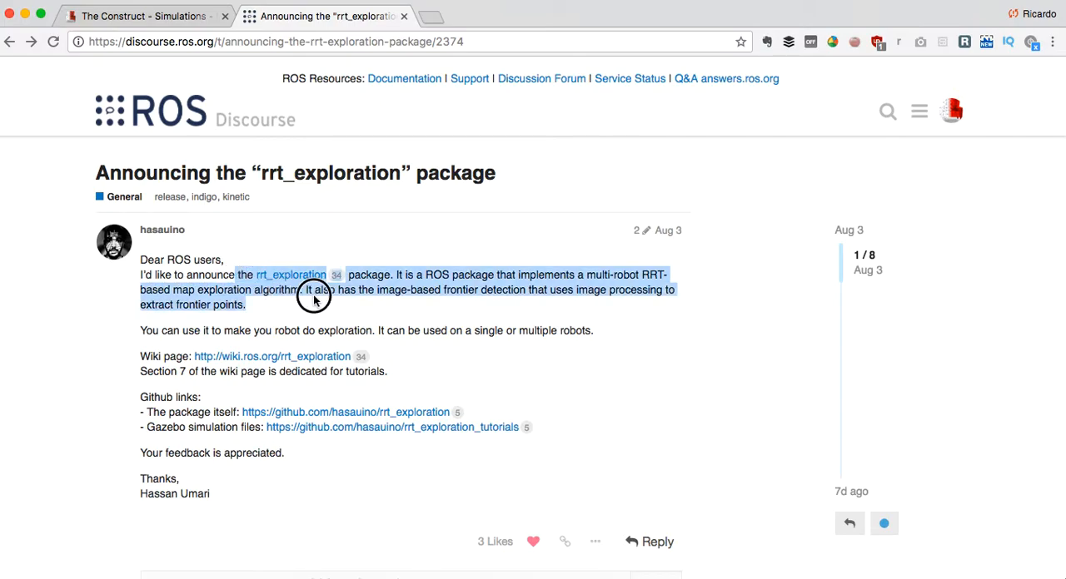
pyautogui.moveTo(315, 298); pyautogui.dragTo(597, 331)
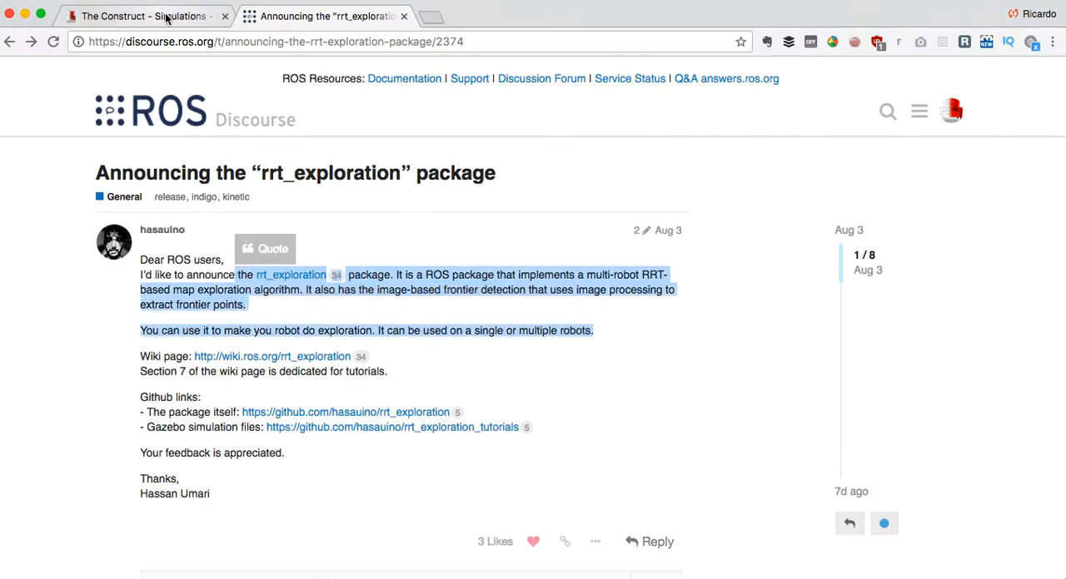
pyautogui.click(145, 17)
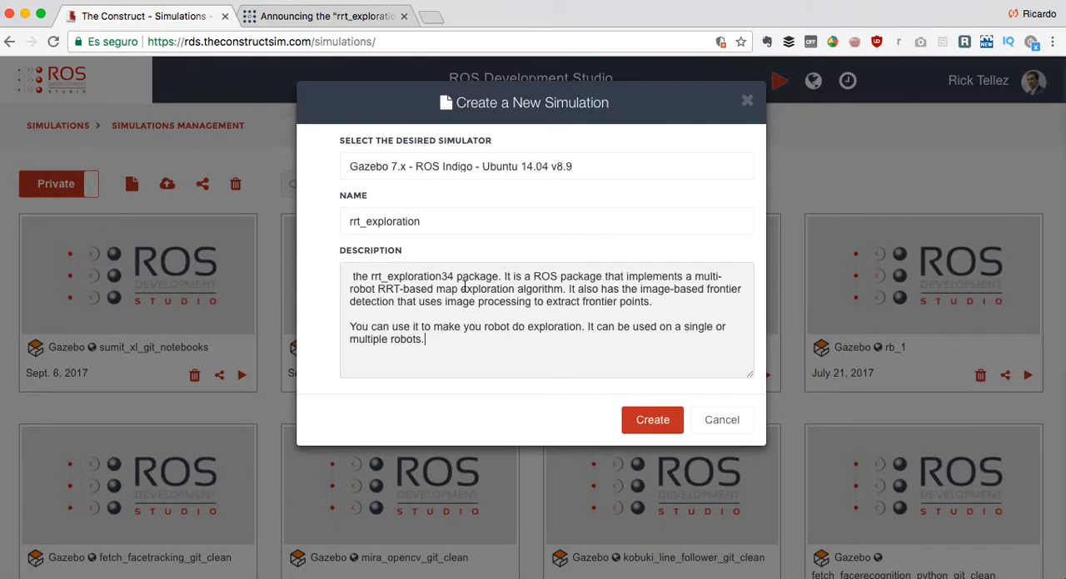
pyautogui.click(652, 420)
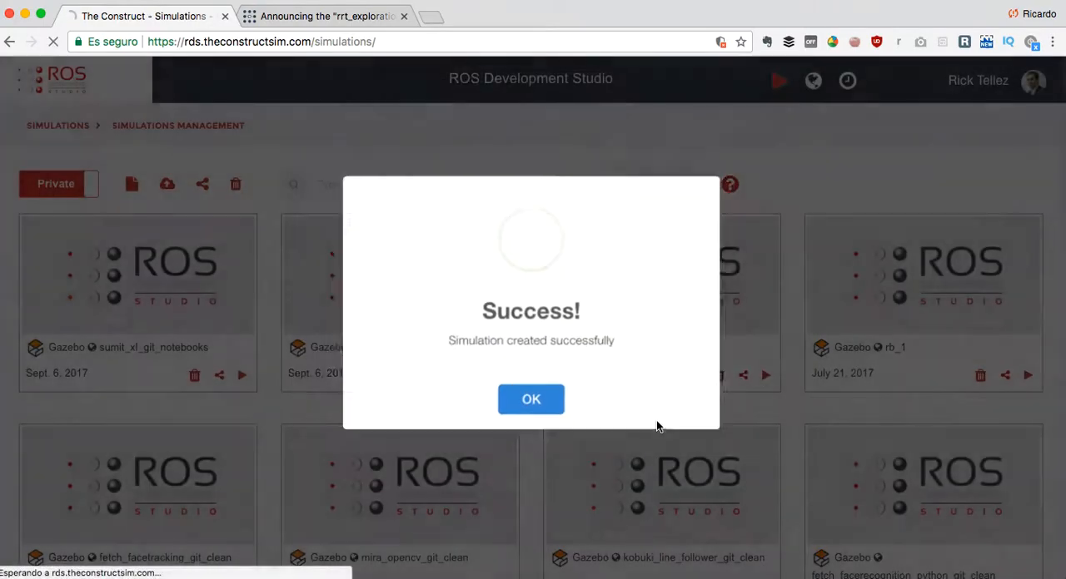
# - Dismiss the creation confirmation and run the rrt_exploration simulation from its card
pyautogui.click(530, 399)
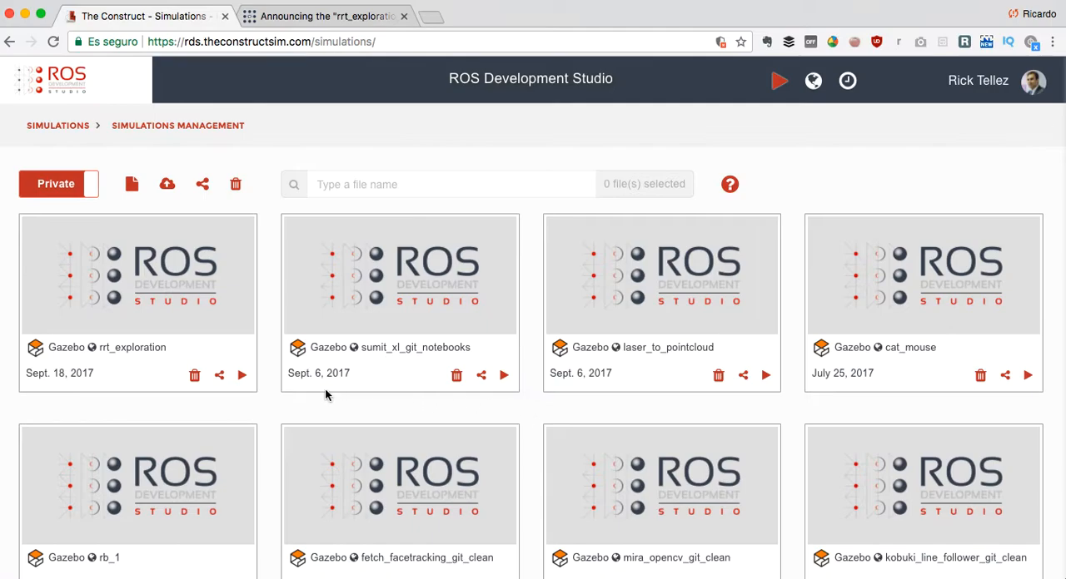
pyautogui.moveTo(241, 375)
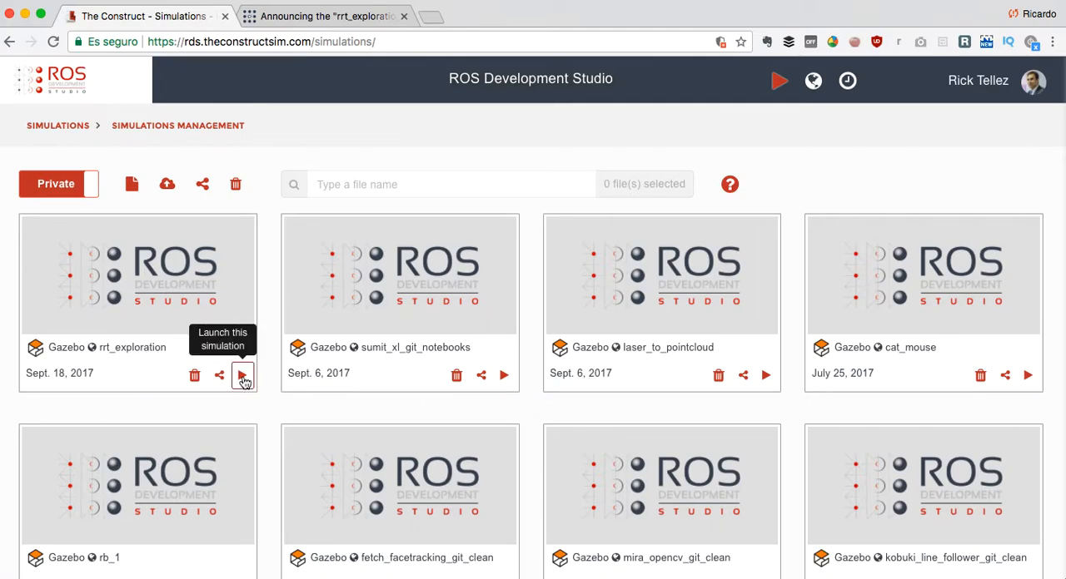
pyautogui.click(243, 375)
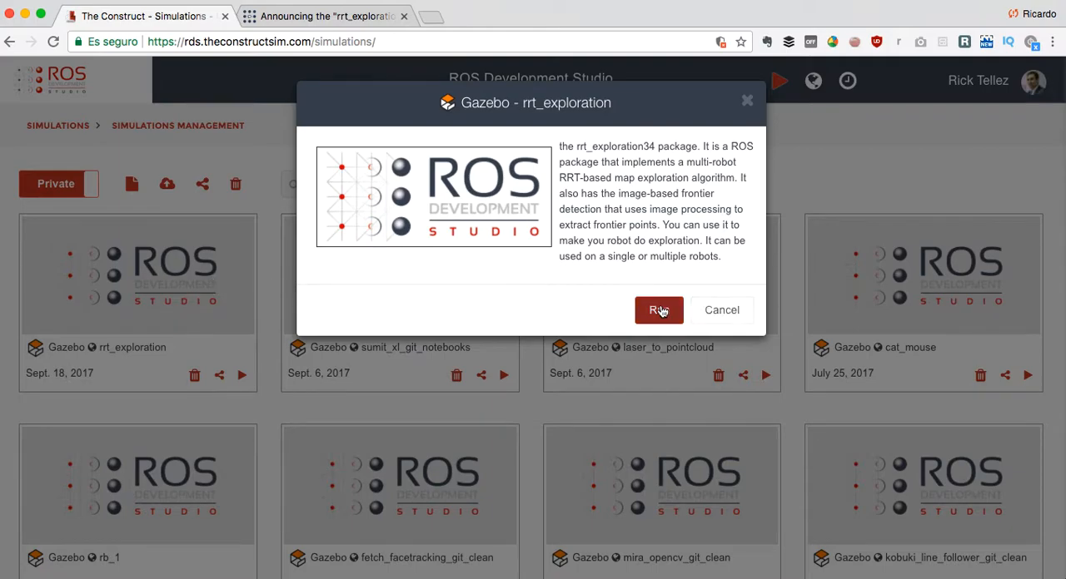
pyautogui.click(658, 309)
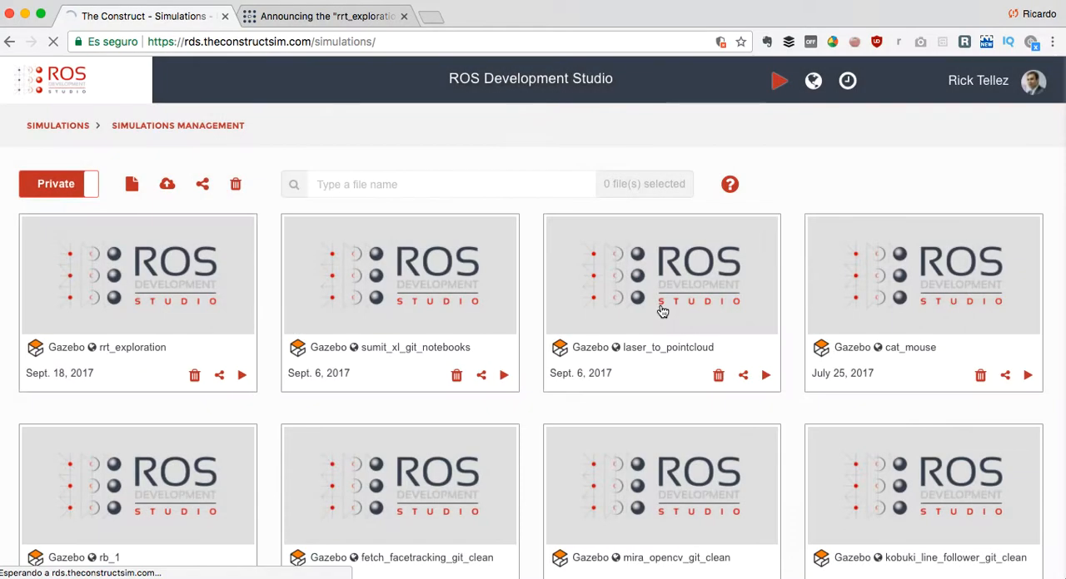
pyautogui.moveTo(309, 292)
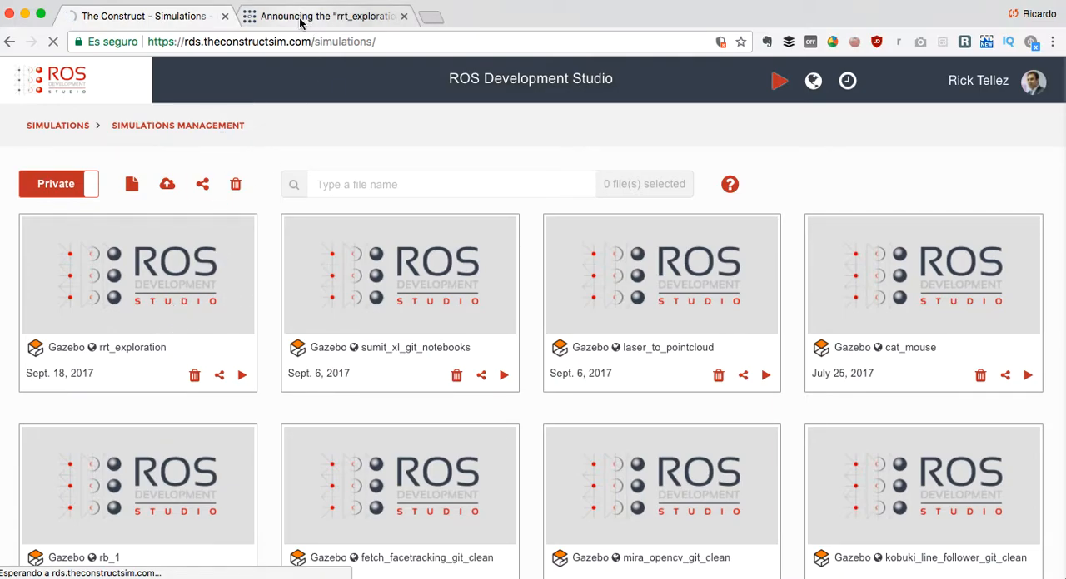
pyautogui.moveTo(300, 21)
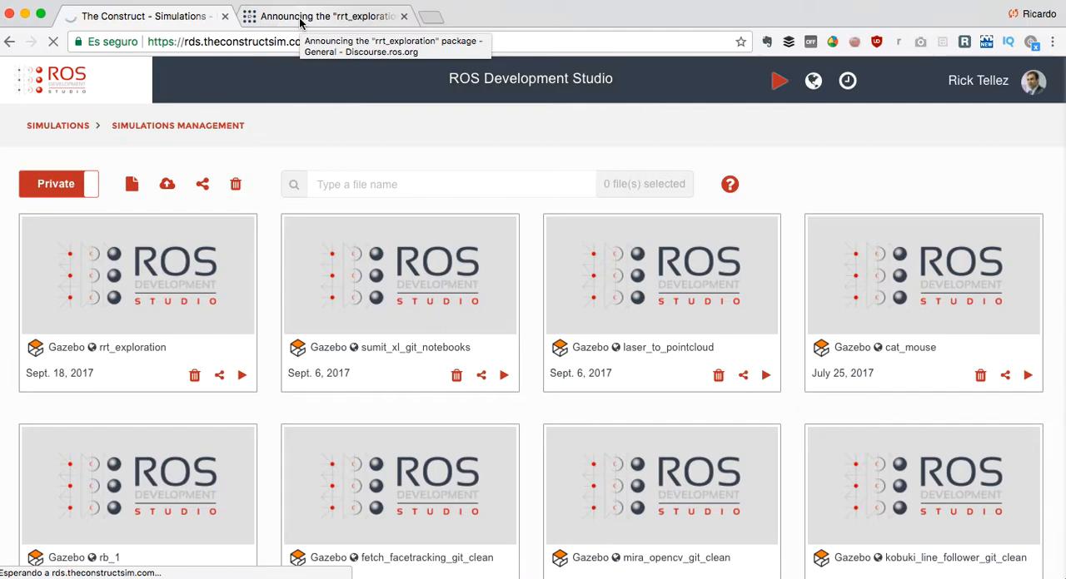
pyautogui.click(241, 375)
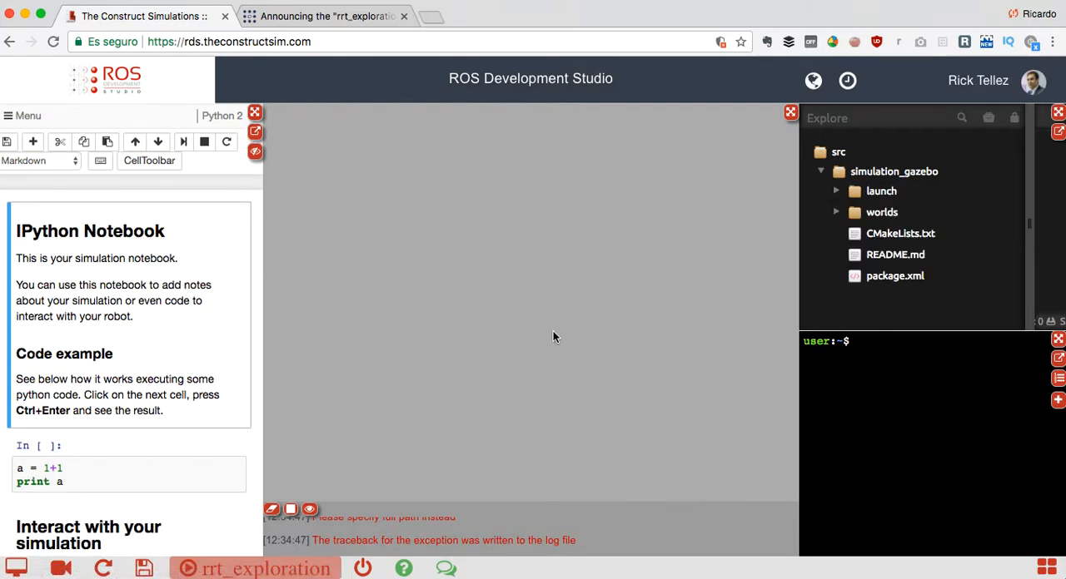
pyautogui.moveTo(146, 374)
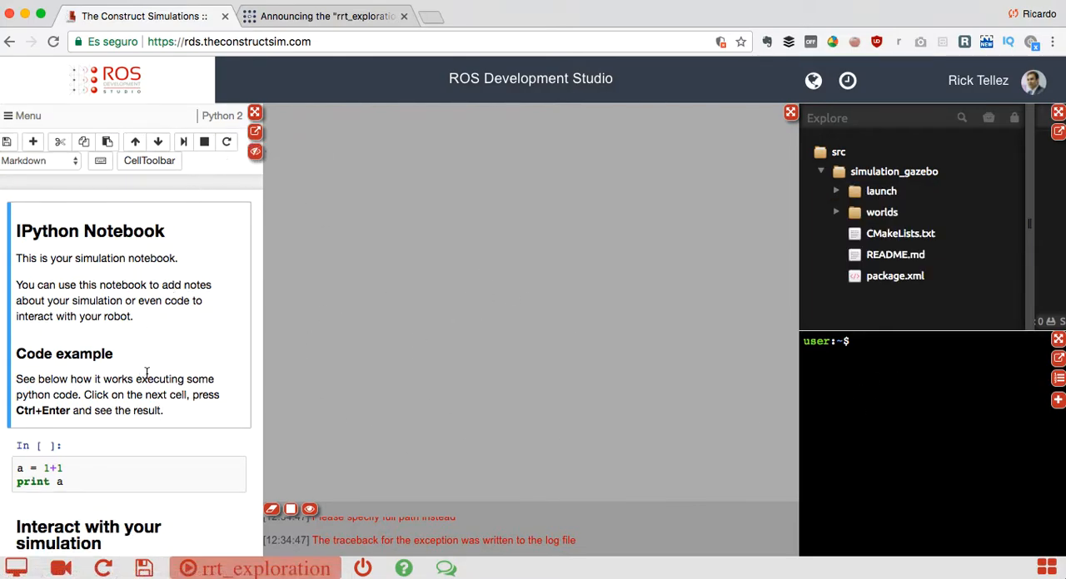
pyautogui.moveTo(255, 153)
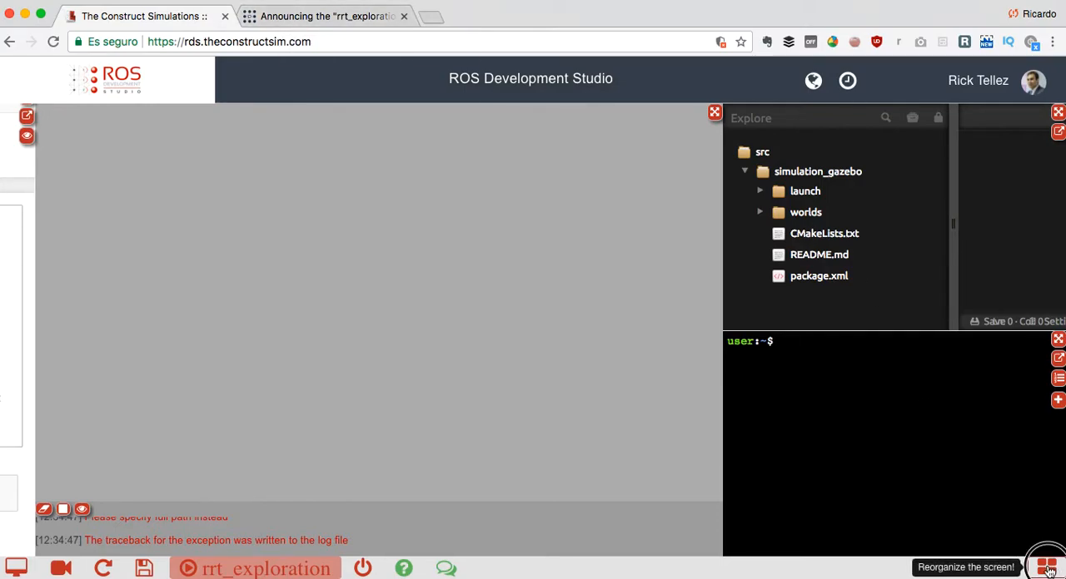
# - Reorganize the screen so the terminal is enlarged beside the editor and the notebook is set aside
pyautogui.click(1048, 564)
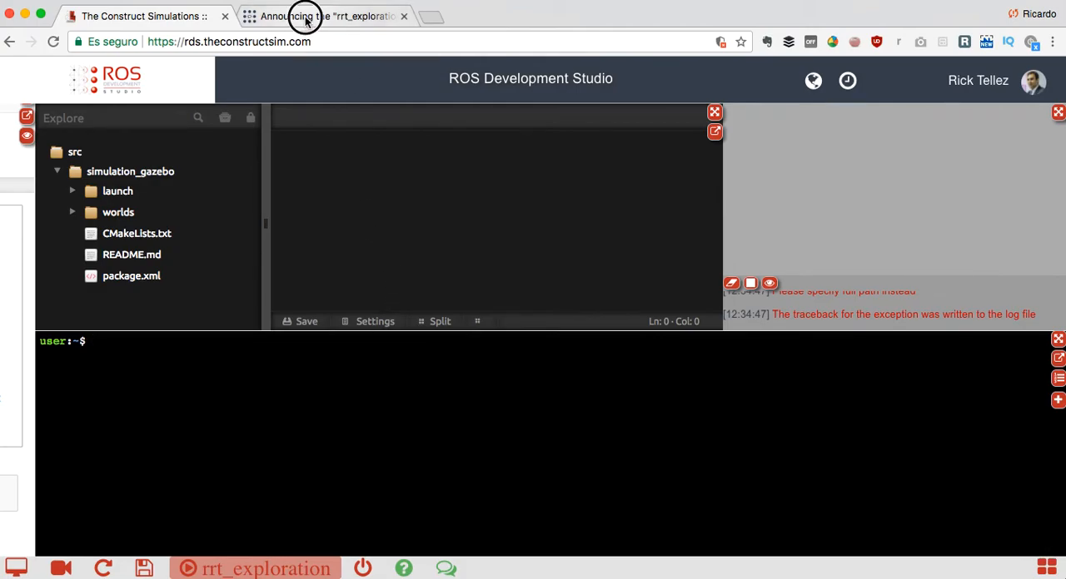
# - Open the rrt_exploration GitHub repository from the announcement and copy its HTTPS clone URL
pyautogui.click(312, 16)
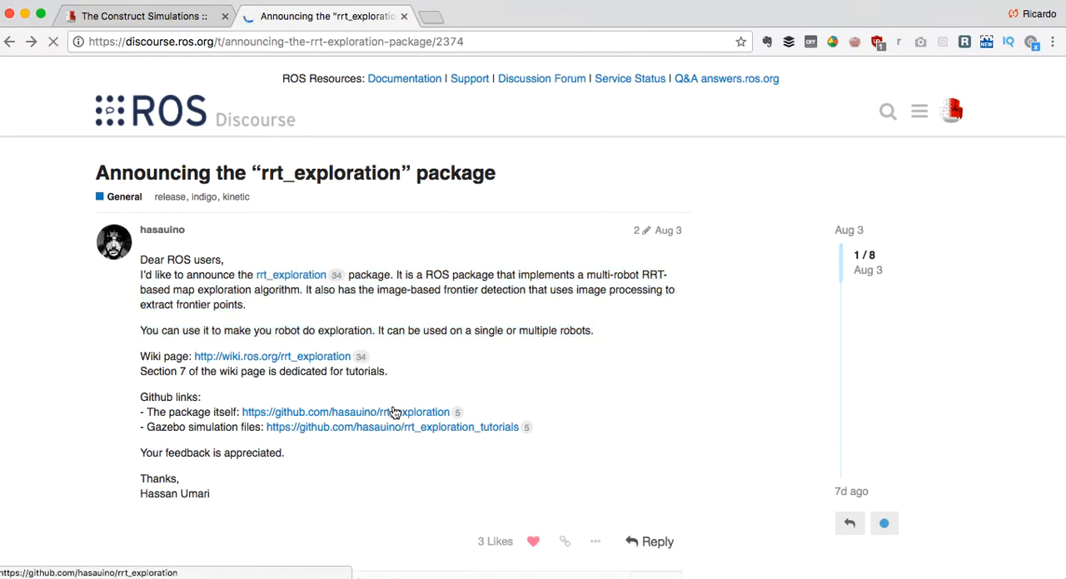
pyautogui.click(362, 412)
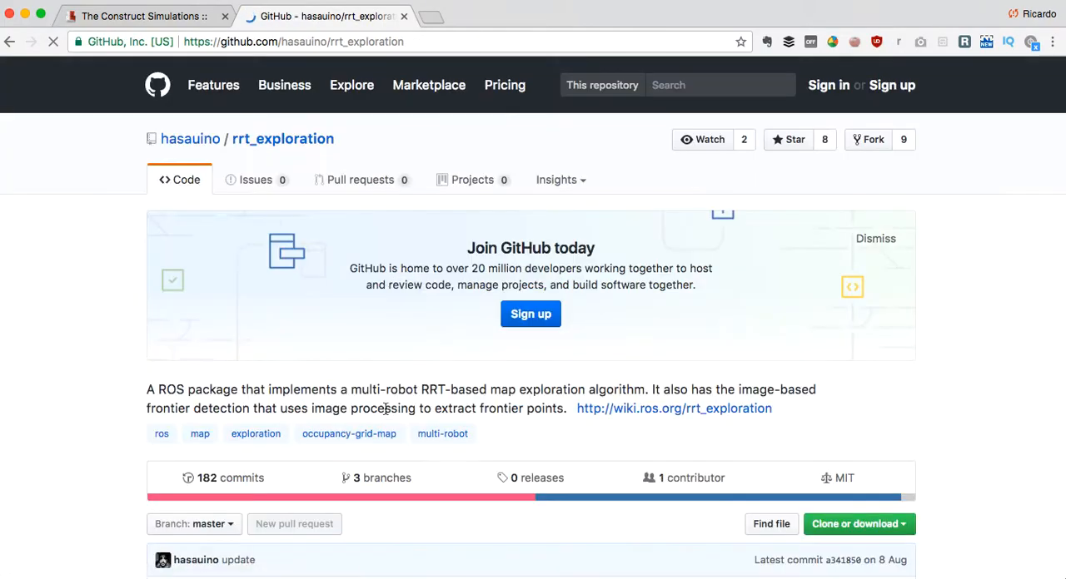
pyautogui.scroll(-3)
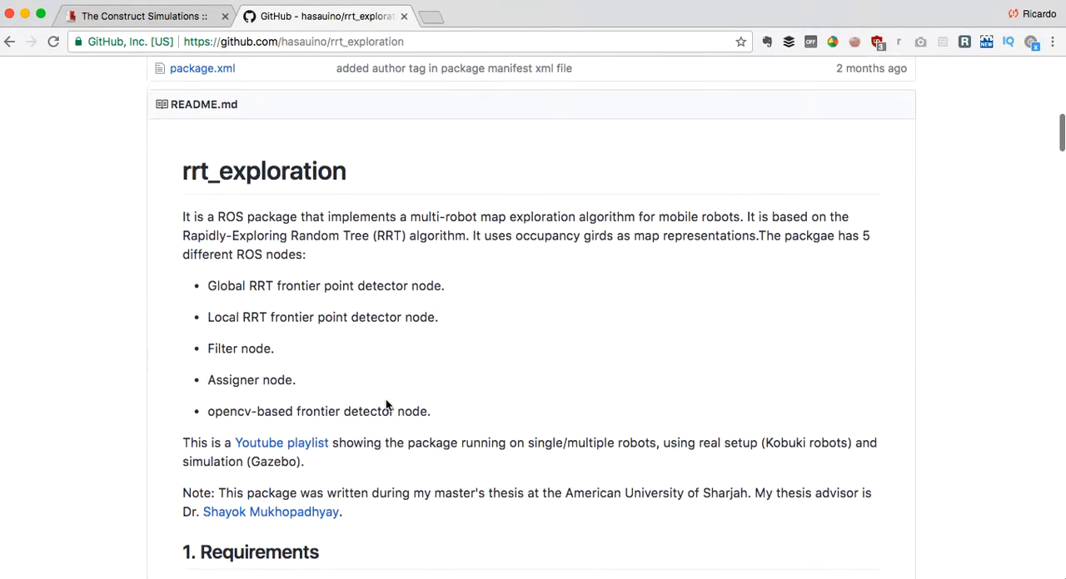
pyautogui.scroll(-3)
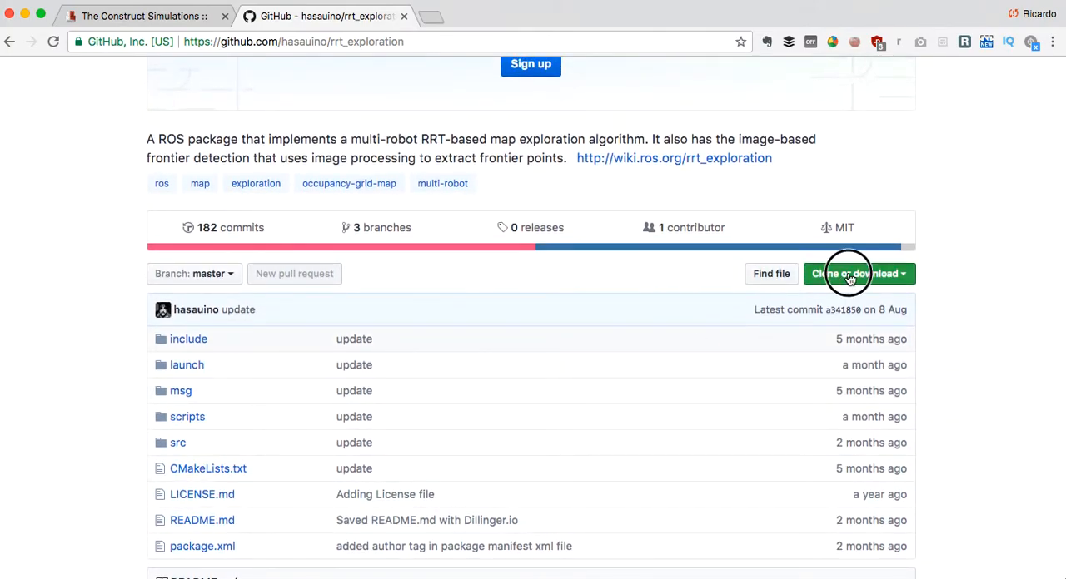
pyautogui.click(852, 273)
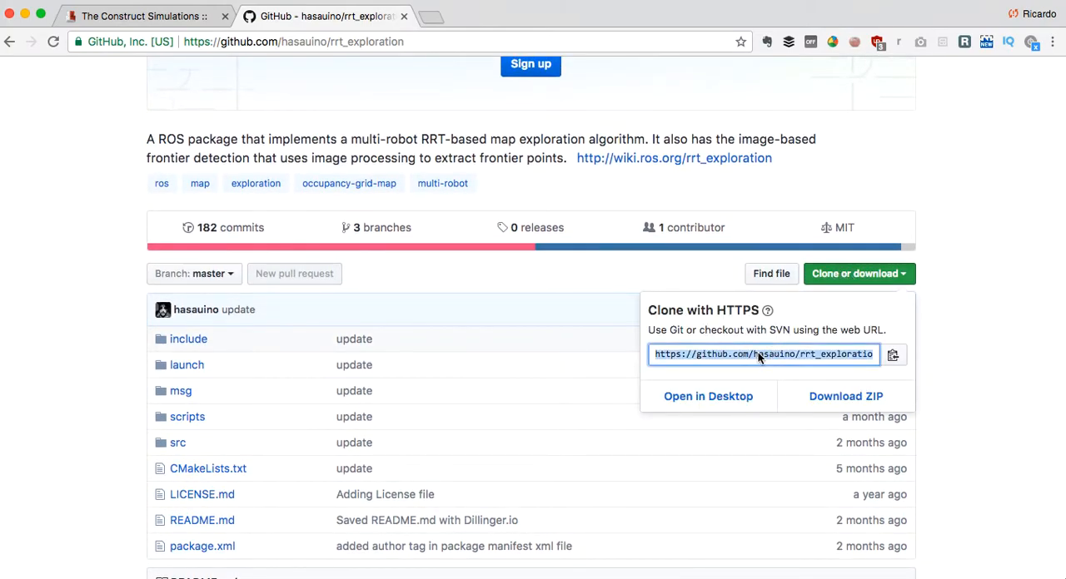
pyautogui.click(145, 16)
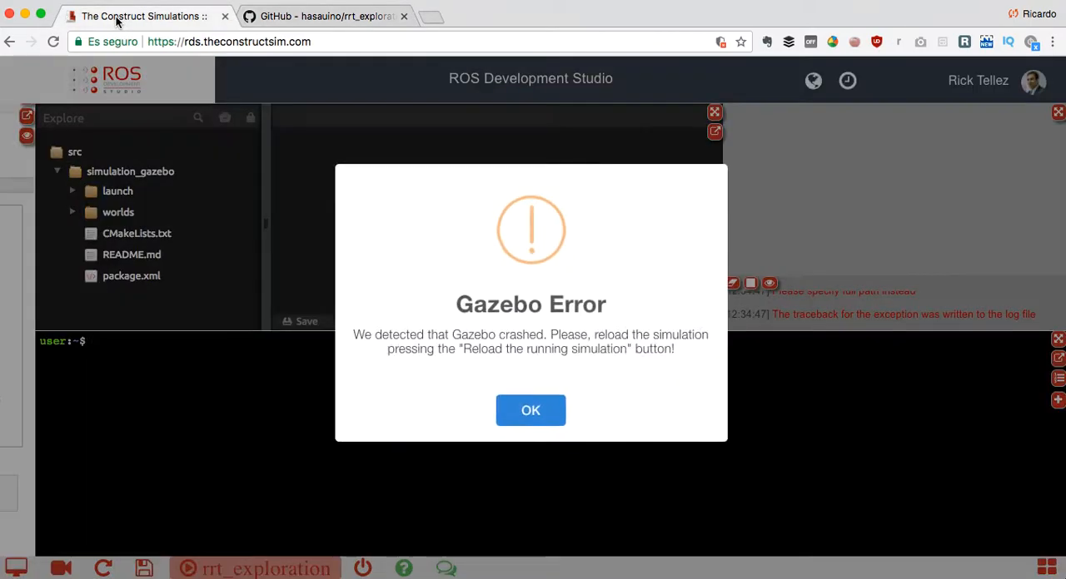
# - Dismiss the Gazebo error and delete simulation_gazebo from catkin_ws/src, leaving only CMakeLists.txt
pyautogui.click(530, 411)
pyautogui.write('cd catkin_ws/src/')
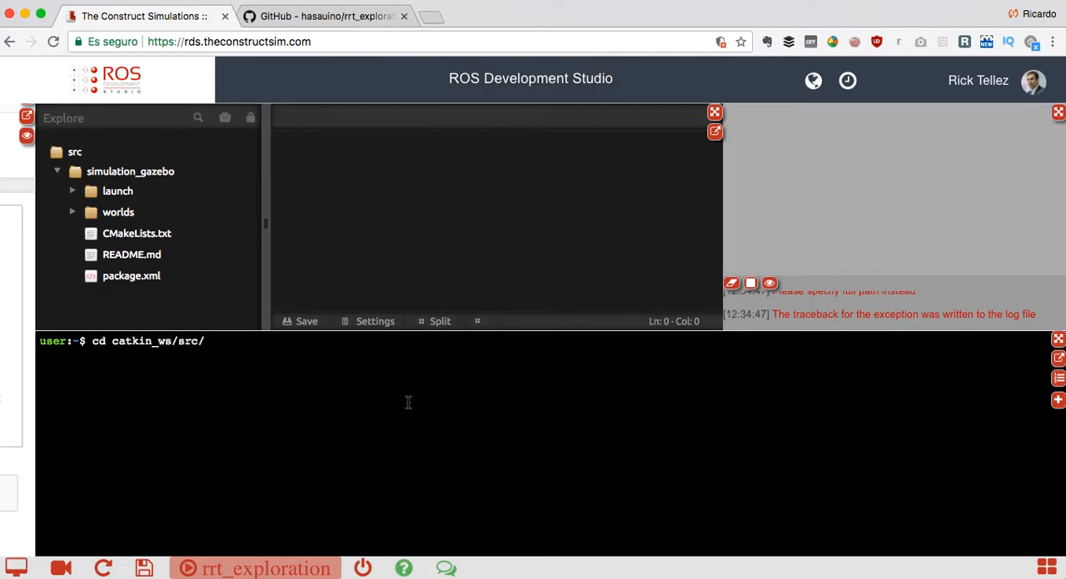
pyautogui.write('ls')
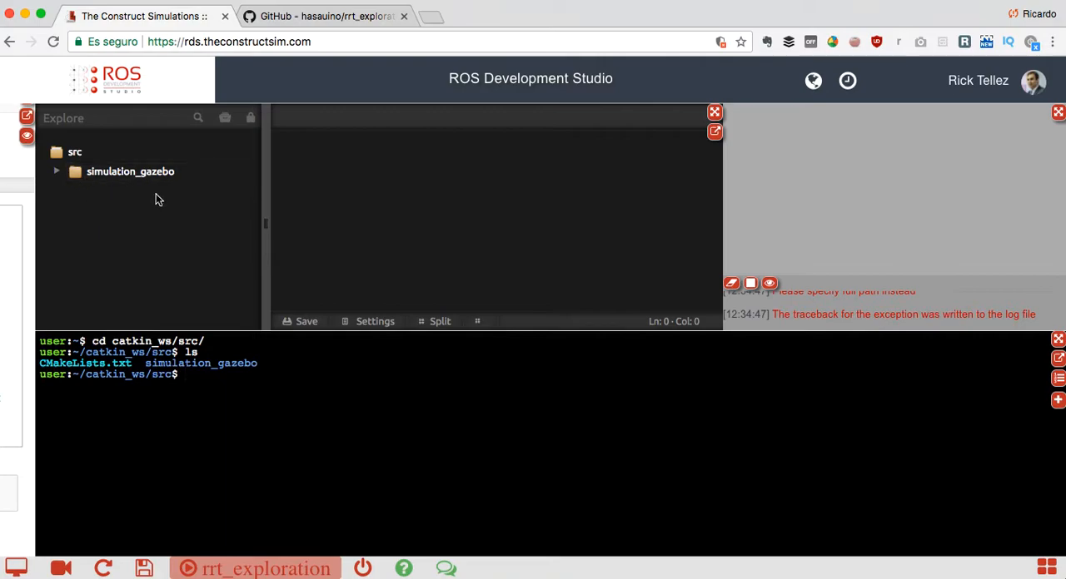
pyautogui.moveTo(169, 254)
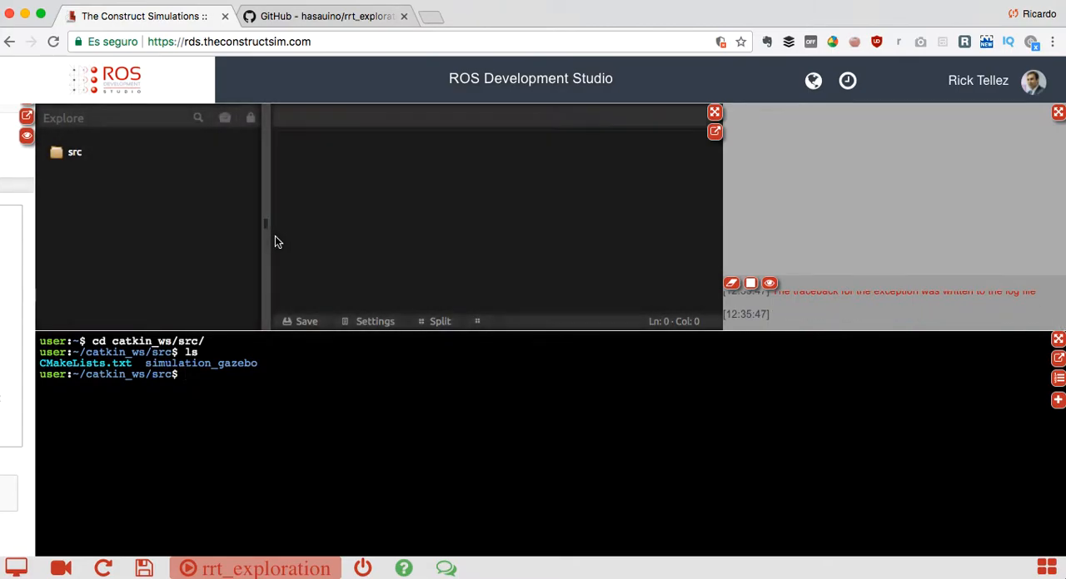
pyautogui.write('ls')
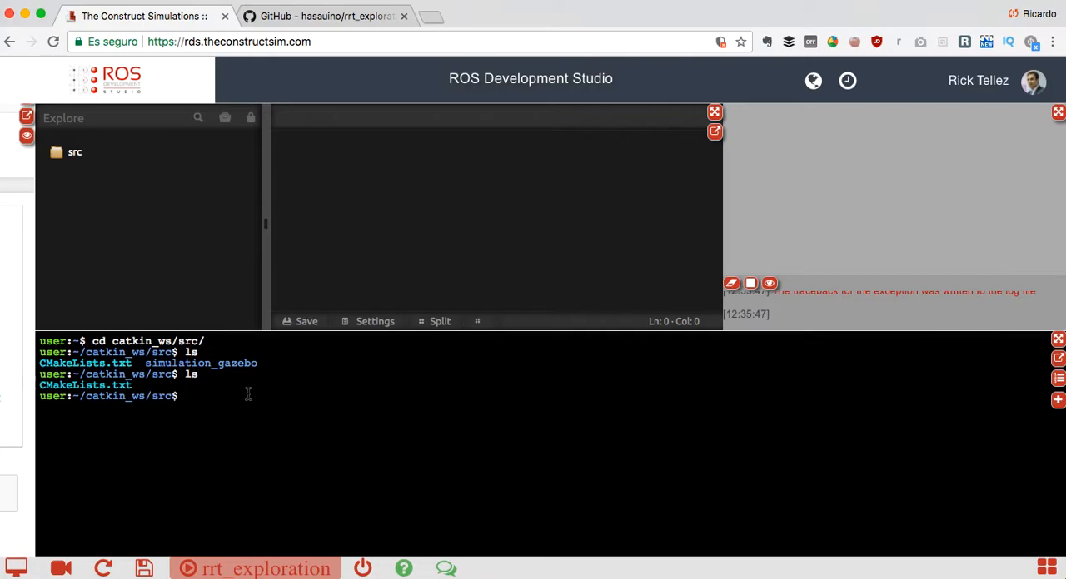
pyautogui.write('gi')
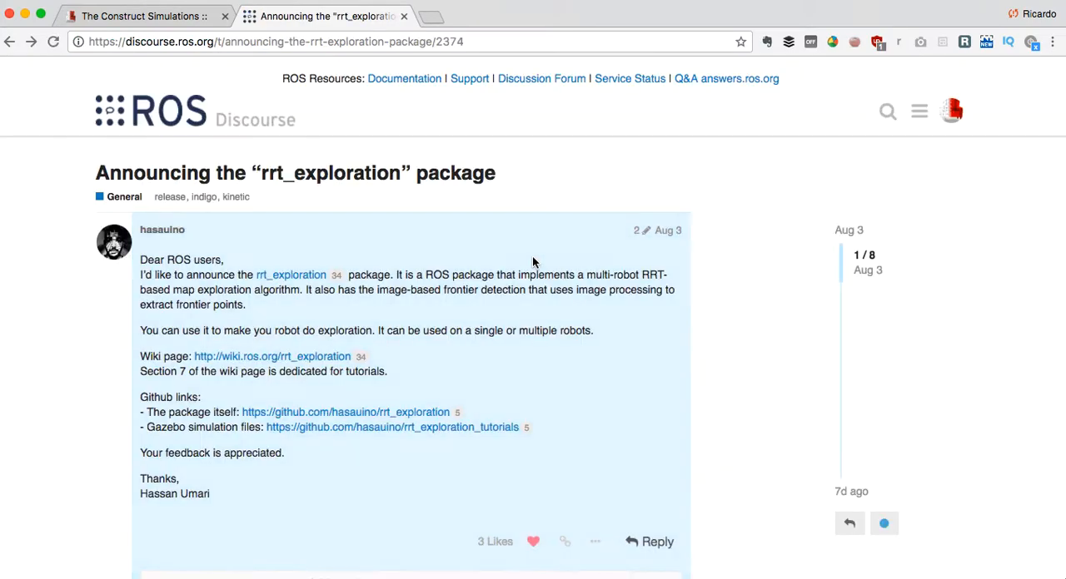
pyautogui.moveTo(328, 428)
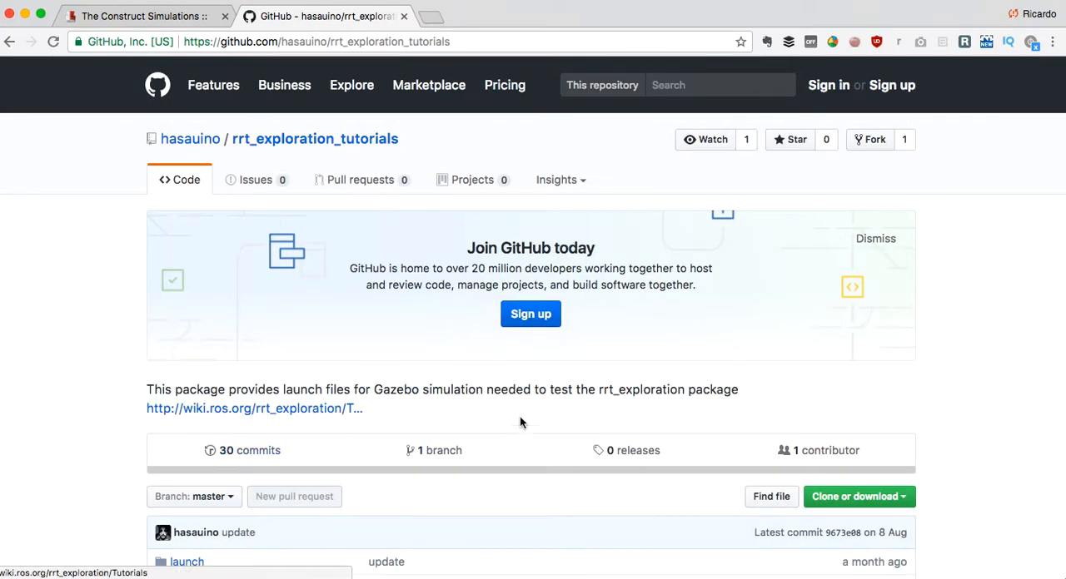
# - Copy the rrt_exploration_tutorials clone URL and git clone both repositories into catkin_ws/src
pyautogui.scroll(-3)
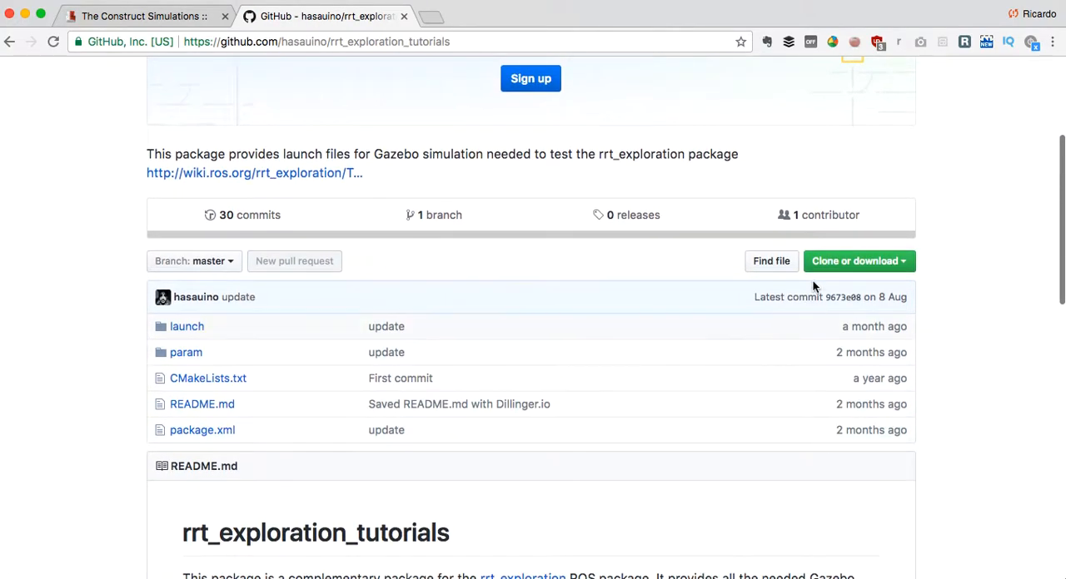
pyautogui.click(859, 261)
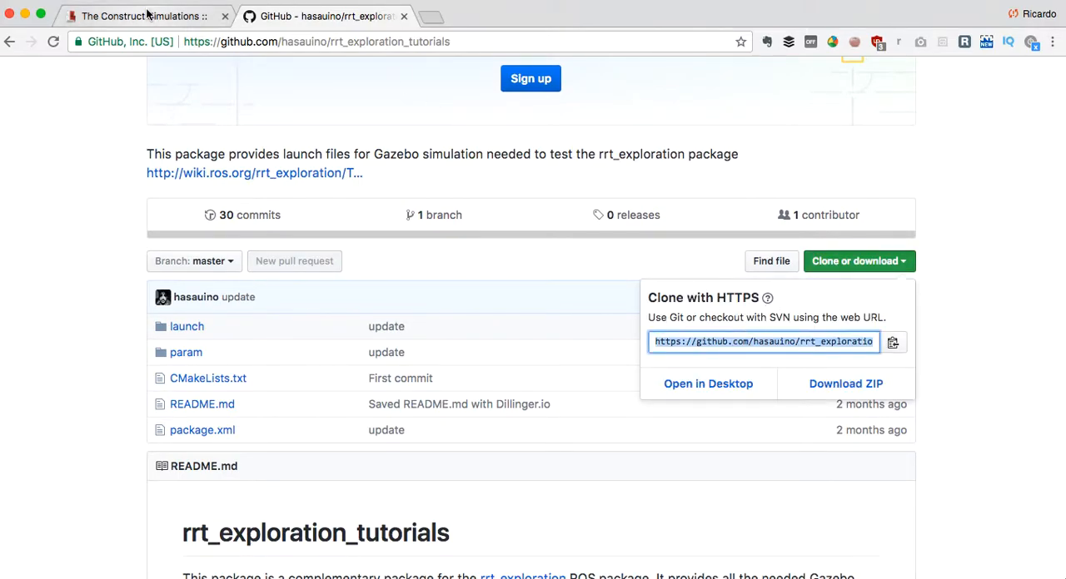
pyautogui.click(133, 15)
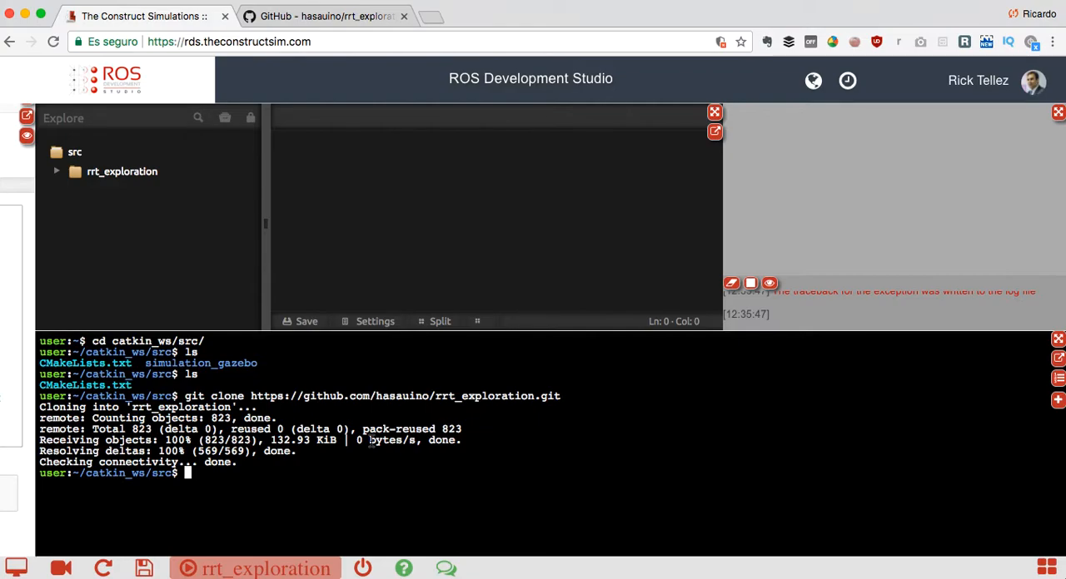
pyautogui.write('git clone https://github.com/hasauino/rrt_exploration_tutorials.git')
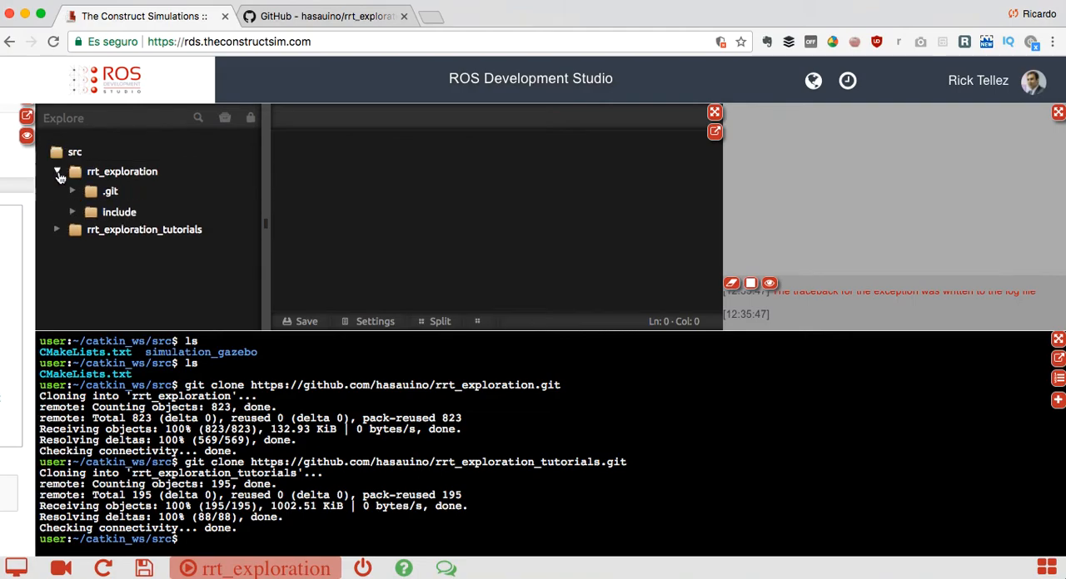
pyautogui.click(73, 173)
pyautogui.write('cd ..')
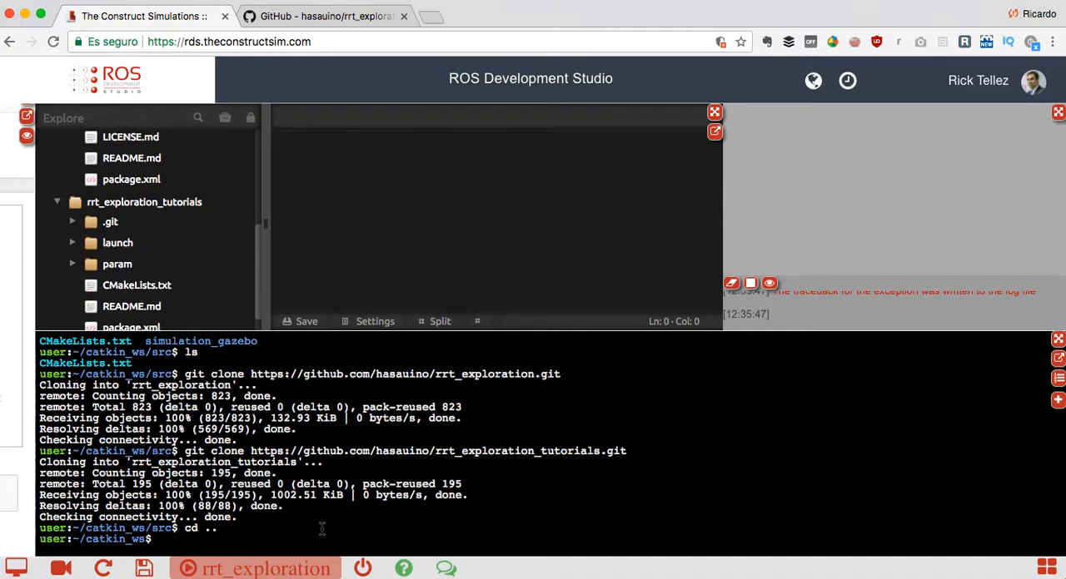
# - Build catkin_ws with catkin_make and source devel/setup.bash
pyautogui.write('catk')
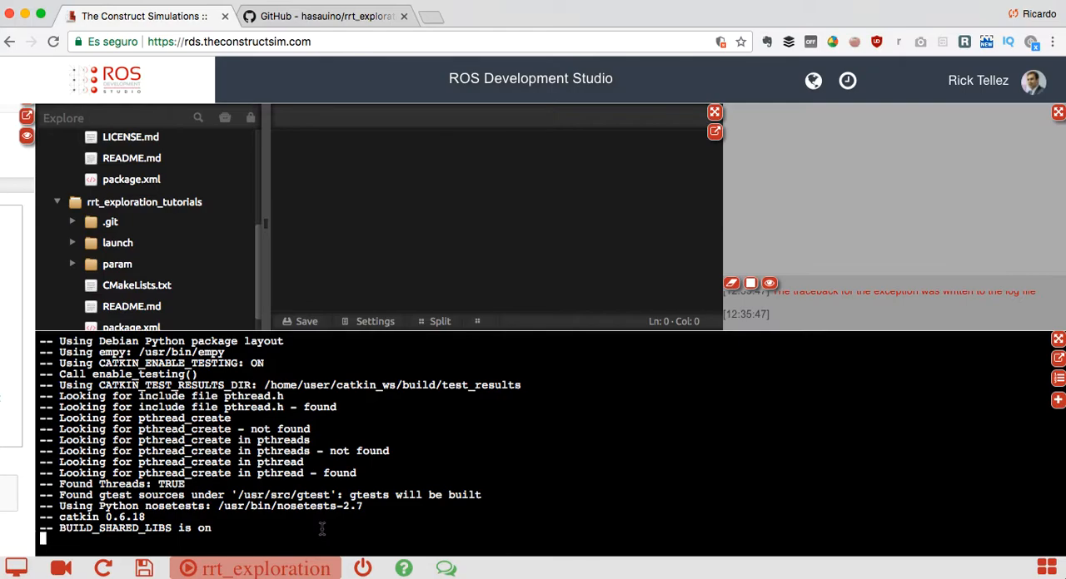
pyautogui.moveTo(419, 469)
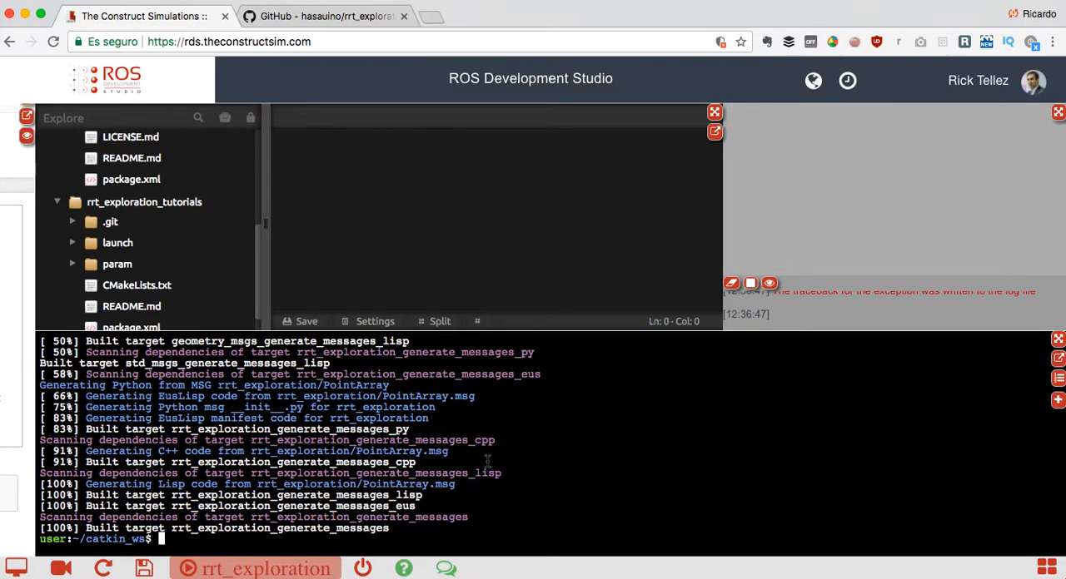
pyautogui.moveTo(493, 502)
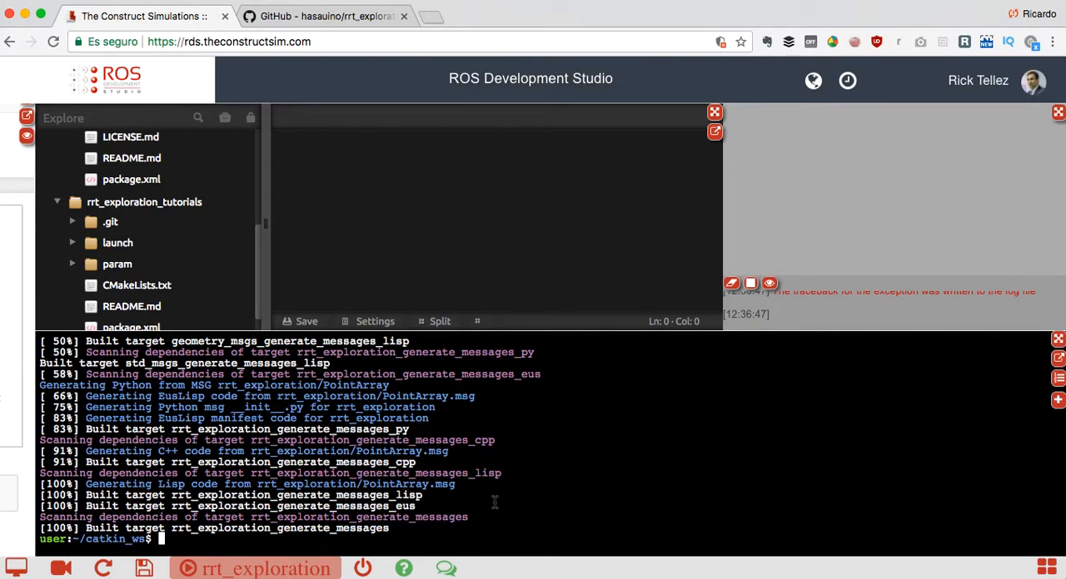
pyautogui.moveTo(533, 480)
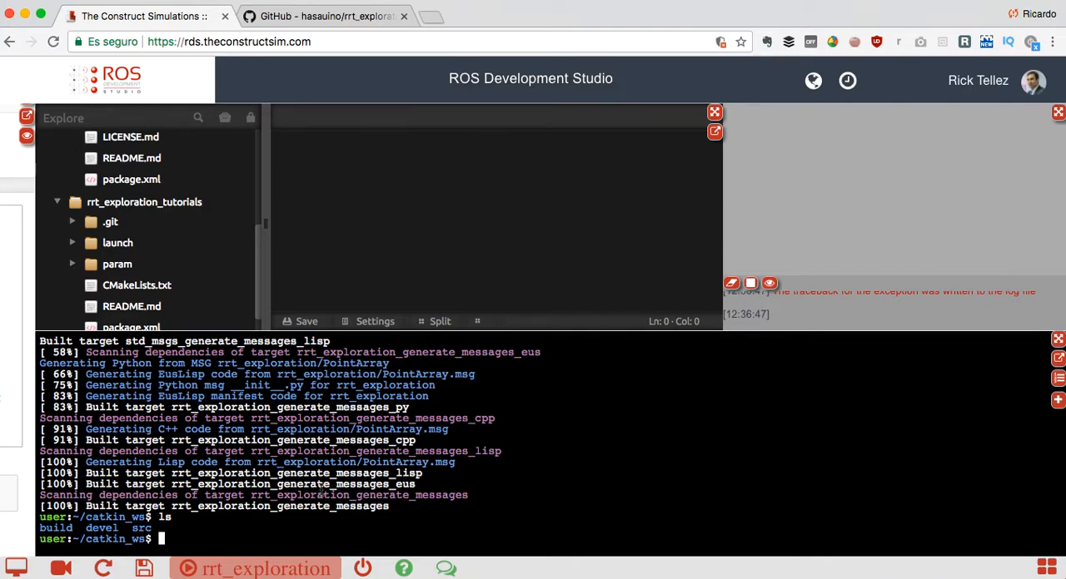
pyautogui.write('source')
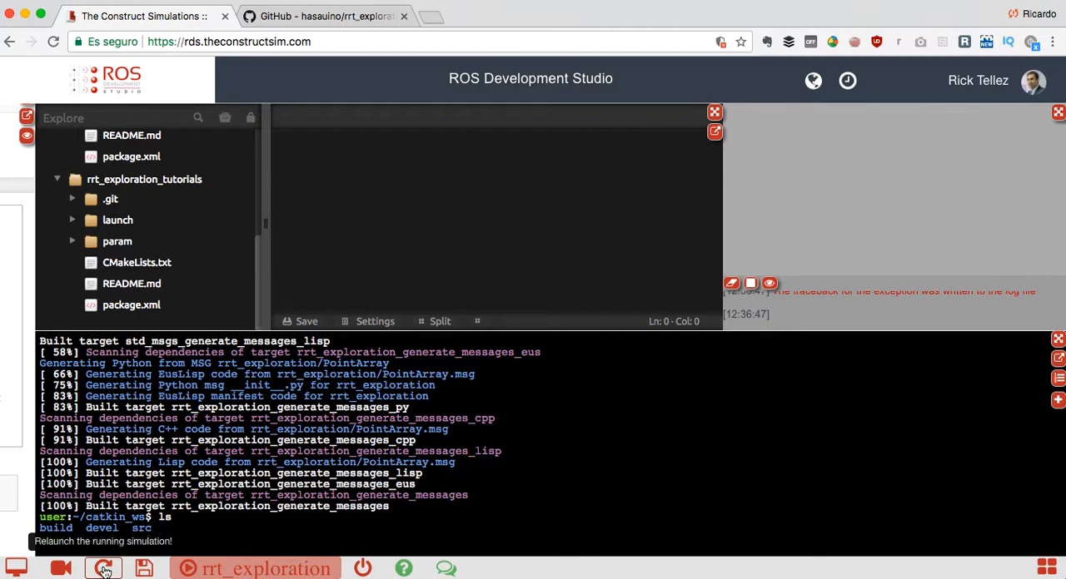
# - Choose single_simulated_house.launch in the launch file dialog and run it
pyautogui.click(103, 568)
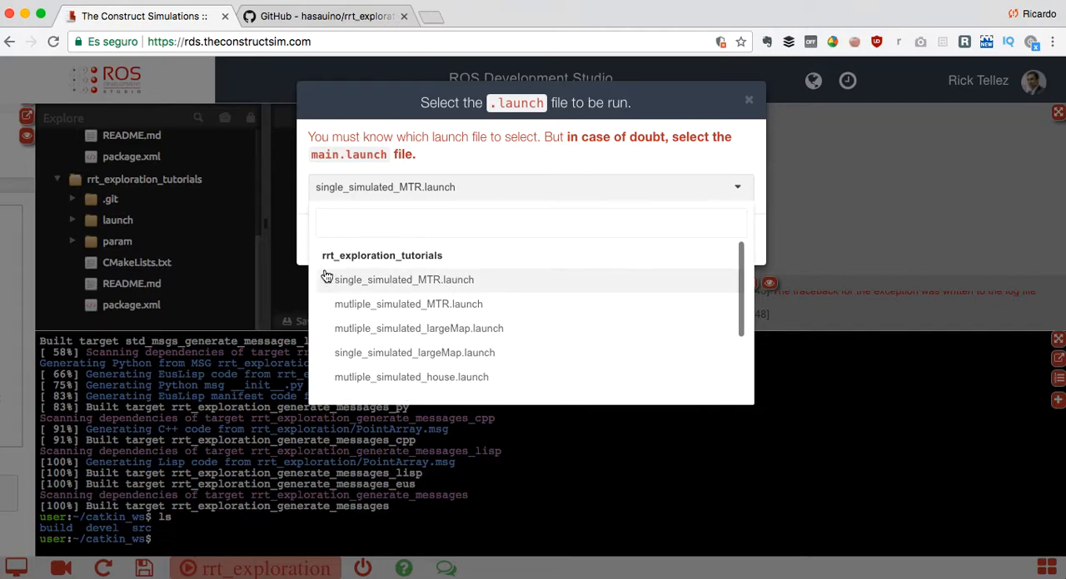
pyautogui.moveTo(366, 263)
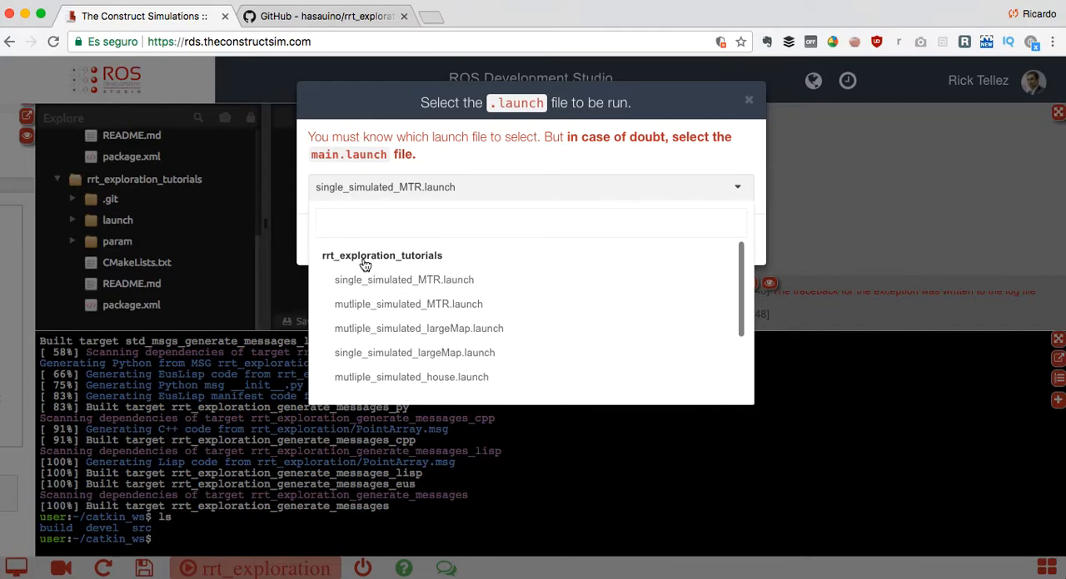
pyautogui.scroll(-3)
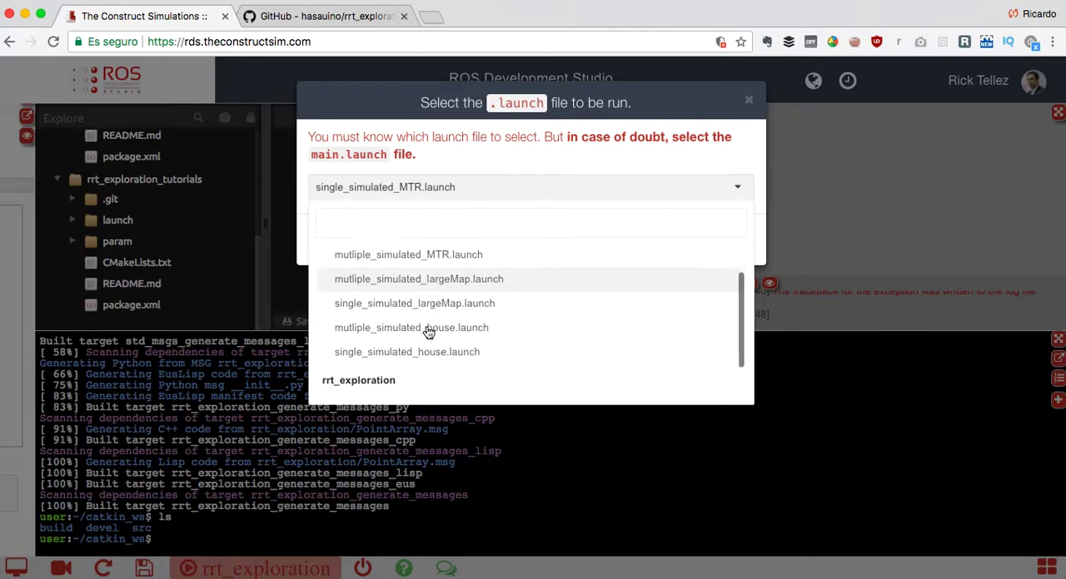
pyautogui.scroll(-3)
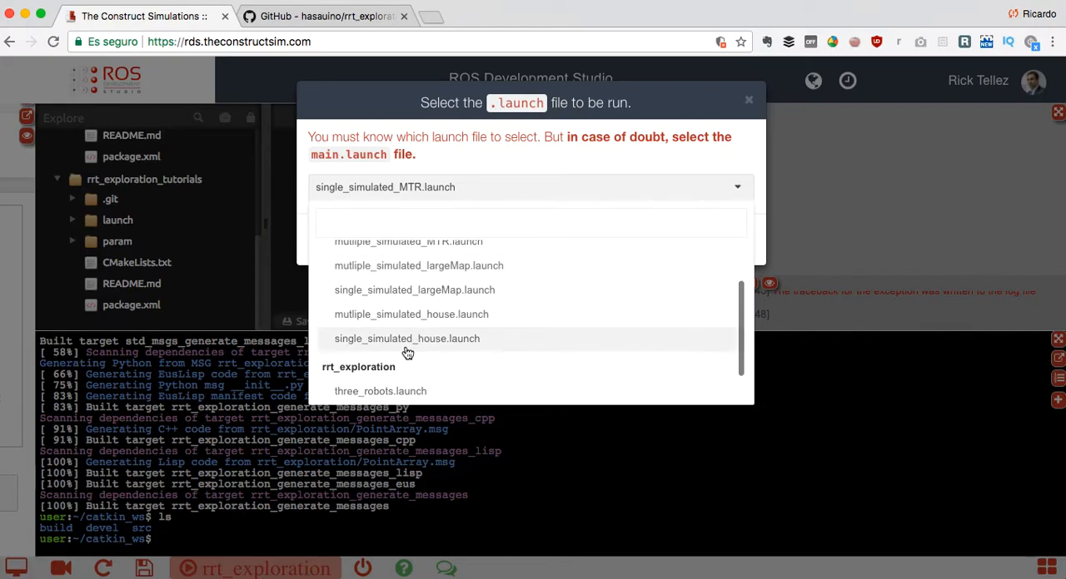
pyautogui.moveTo(412, 343)
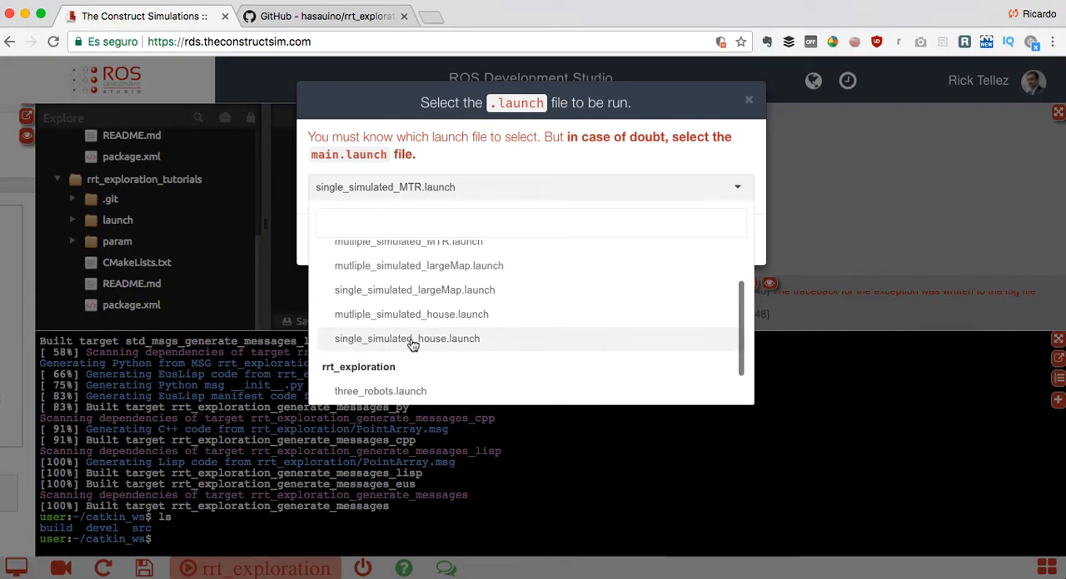
pyautogui.click(407, 338)
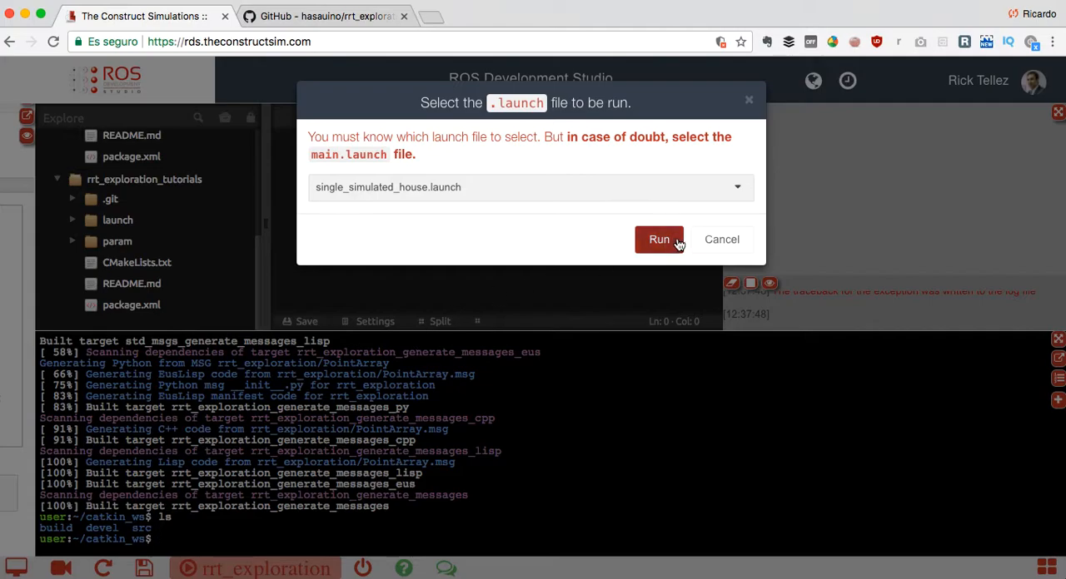
pyautogui.click(659, 240)
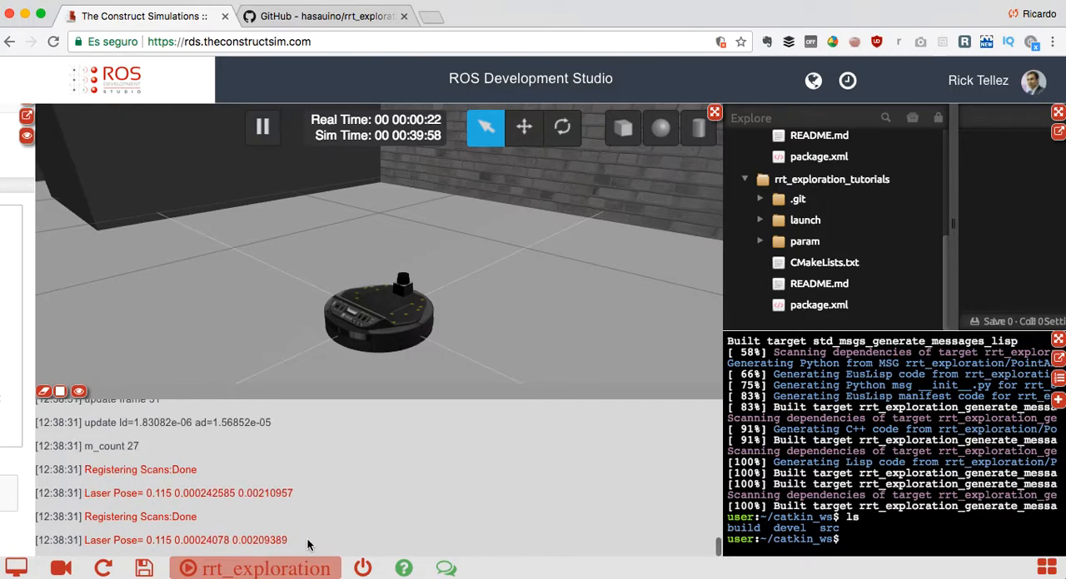
pyautogui.moveTo(394, 333)
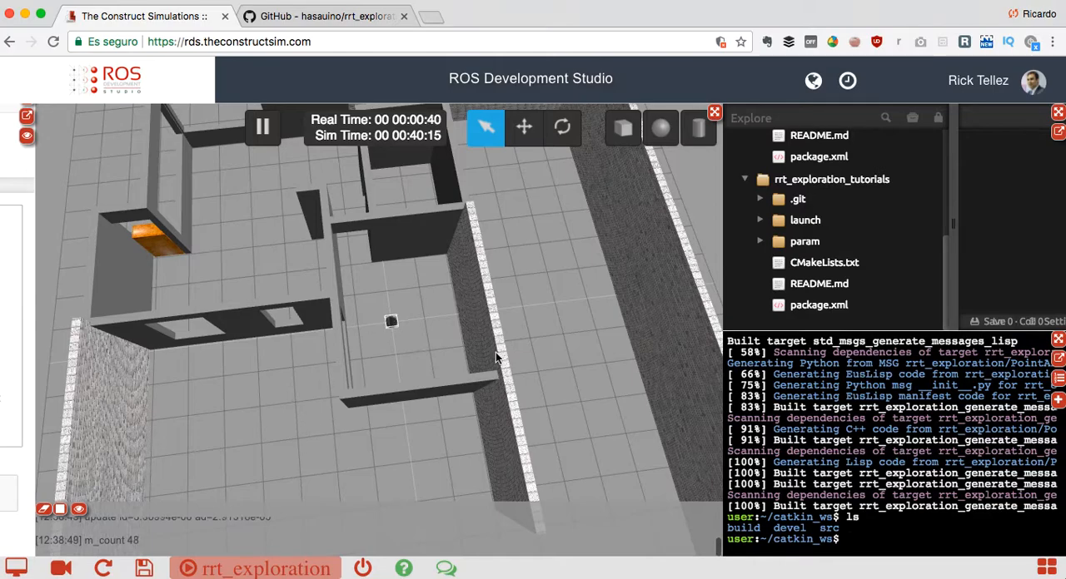
pyautogui.moveTo(481, 360)
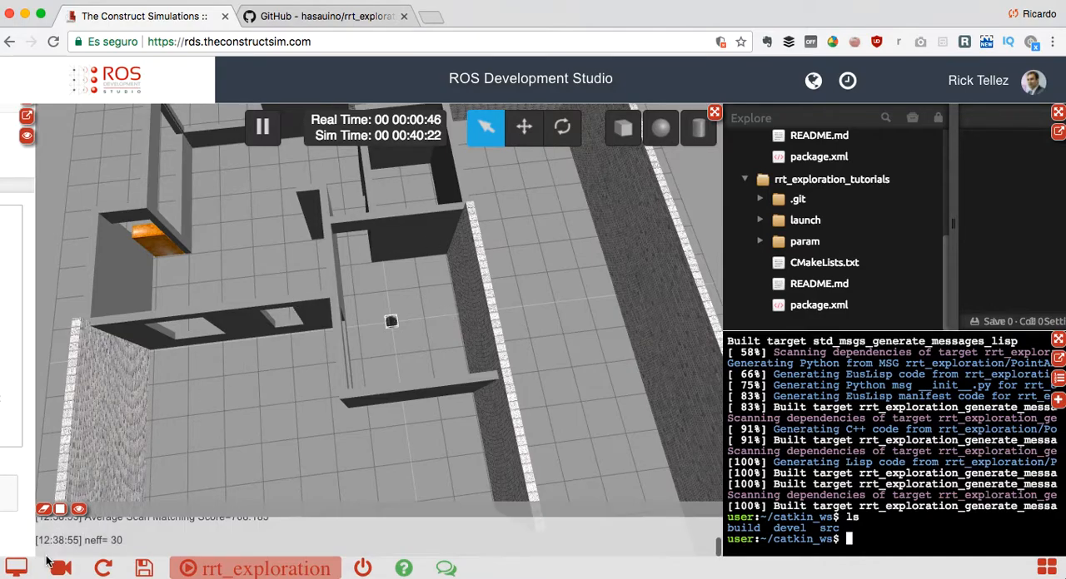
pyautogui.moveTo(18, 563)
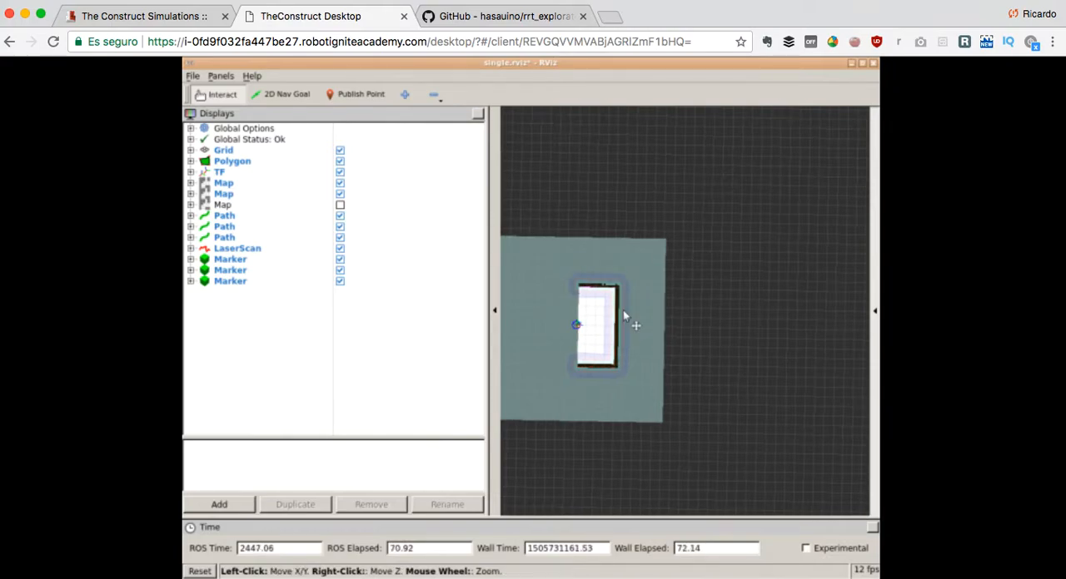
# - View the robot's small, partially built map in RViz on the Graphical Tools desktop
pyautogui.moveTo(625, 320); pyautogui.dragTo(729, 333)
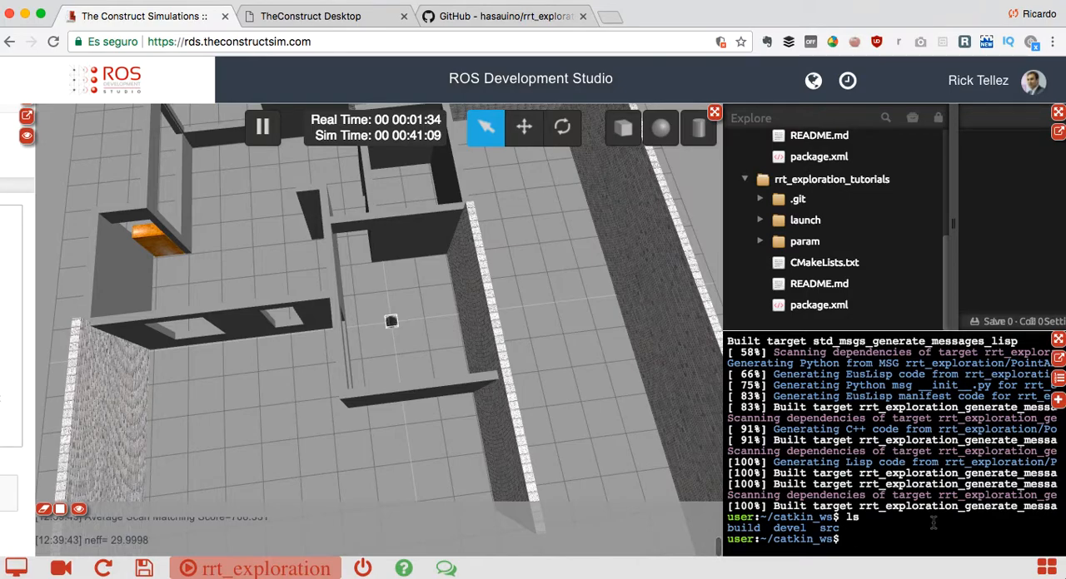
# - Source the workspace with source devel/setup.bash in the shell
pyautogui.write('ser:~/catkin_ws$')
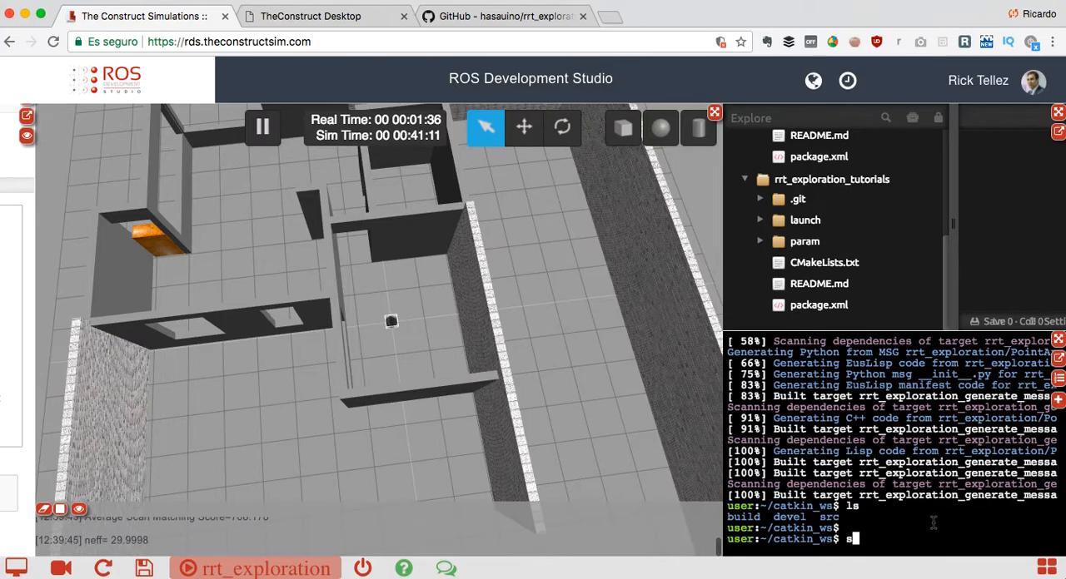
pyautogui.write('source')
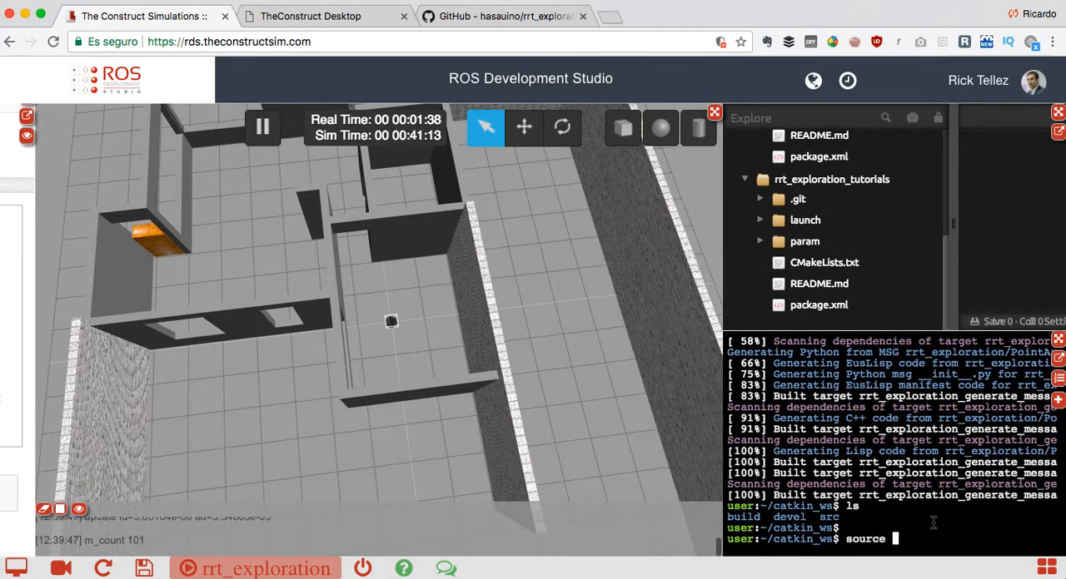
pyautogui.write('devel/')
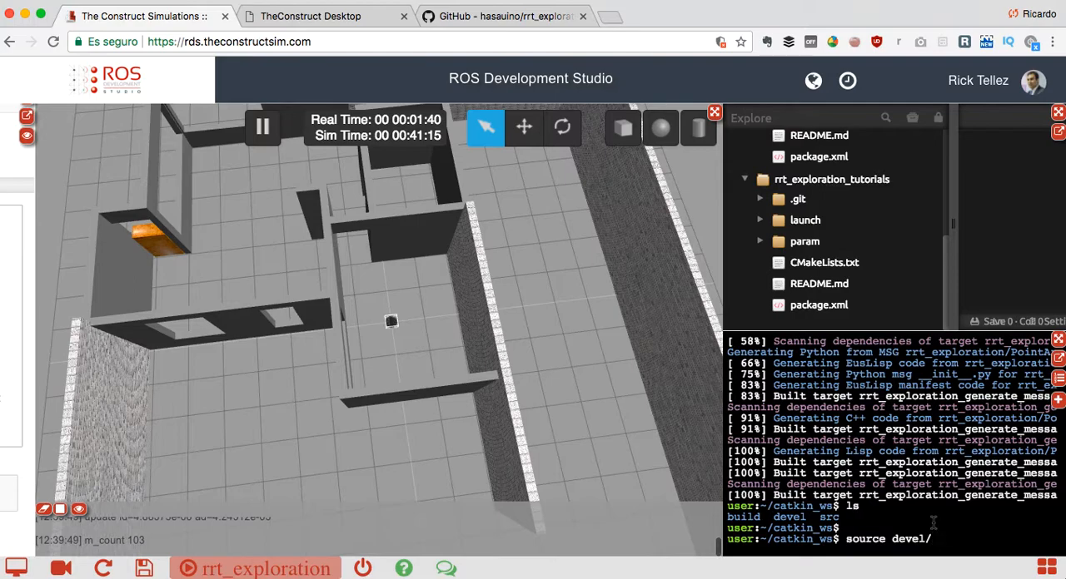
pyautogui.write('setup.bash')
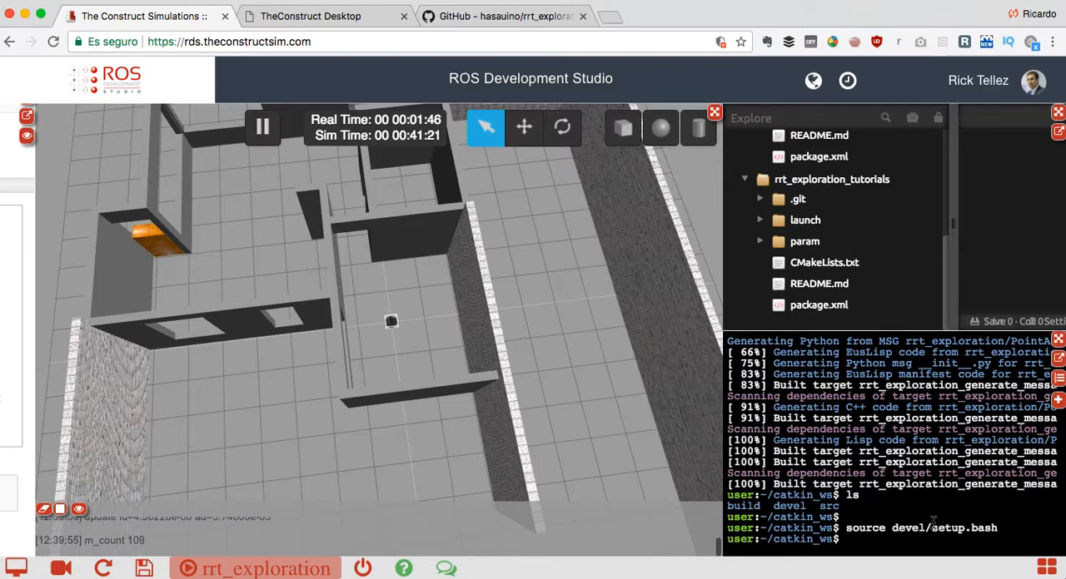
# - Roslaunch rrt_exploration's single launch file and return to the RViz desktop view
pyautogui.write('rosla')
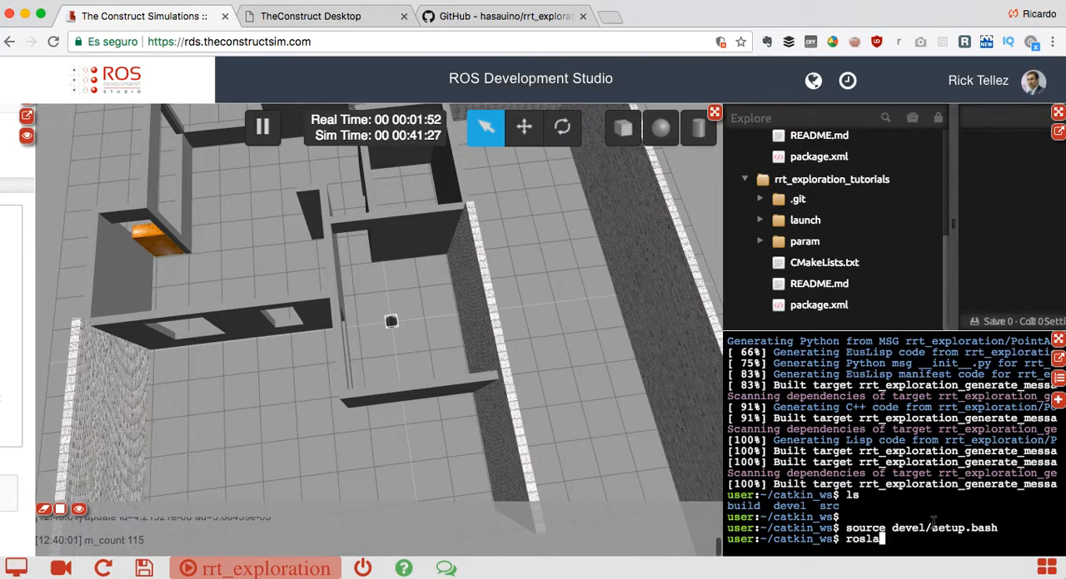
pyautogui.write('unch')
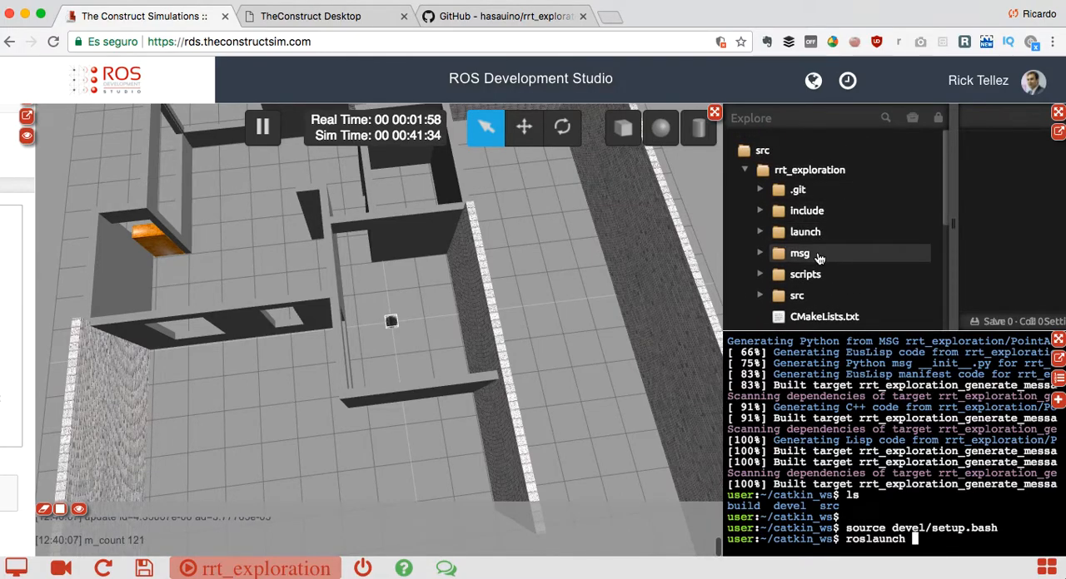
pyautogui.write('rrt_exploration single')
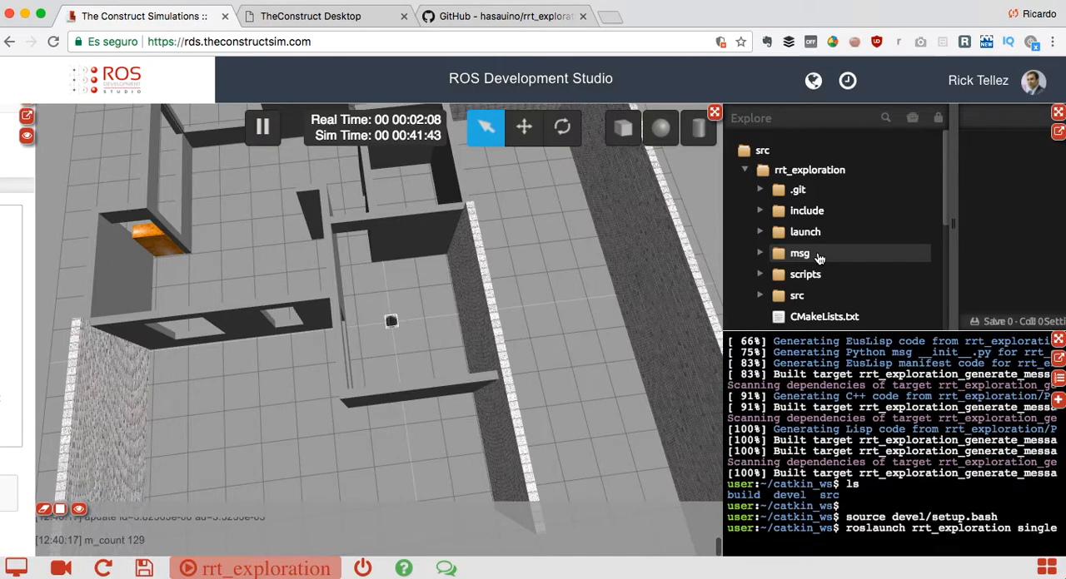
pyautogui.write('.launch')
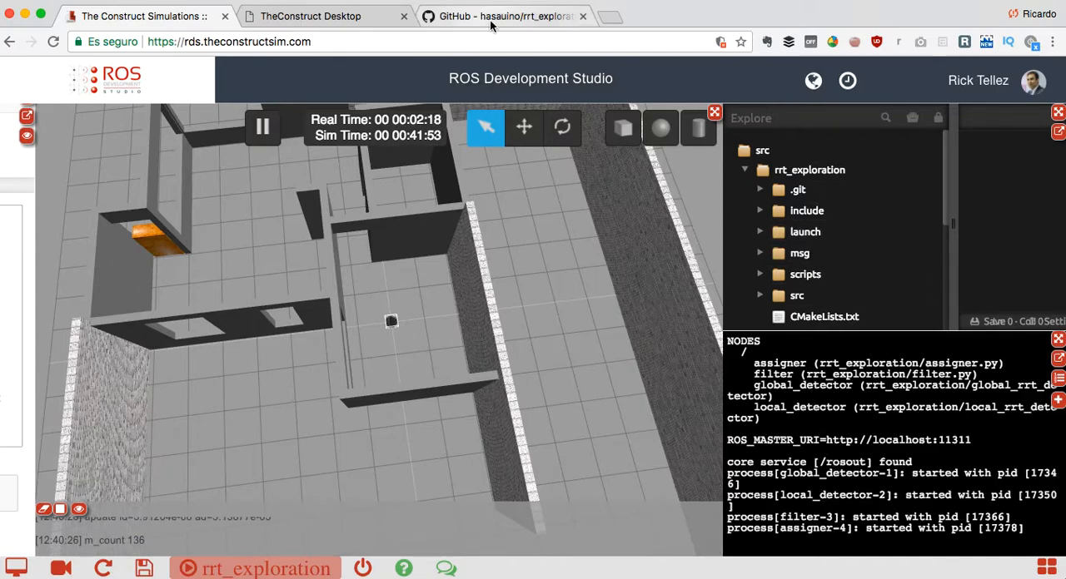
pyautogui.click(300, 17)
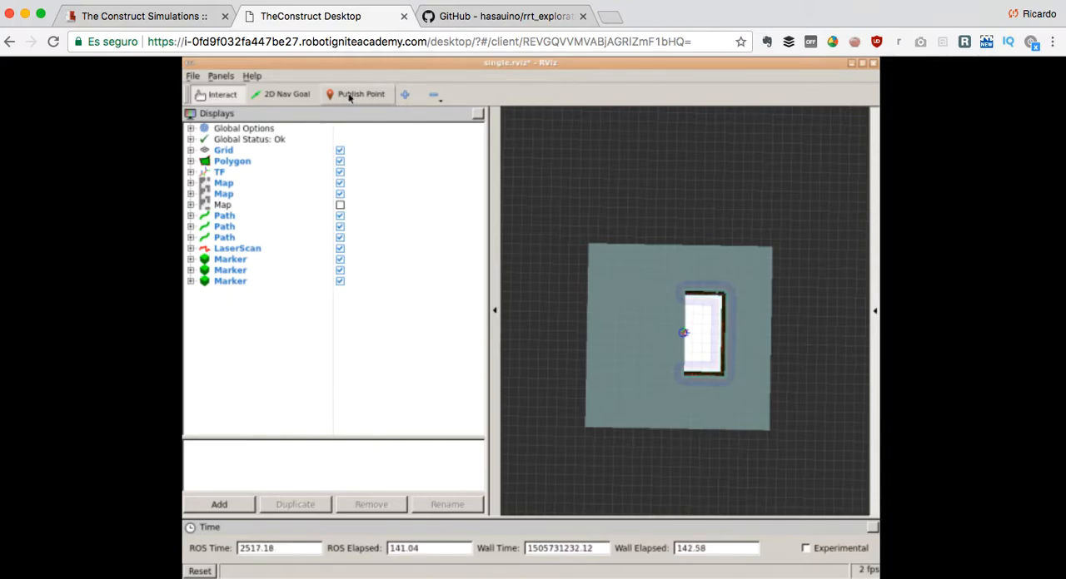
pyautogui.moveTo(354, 94)
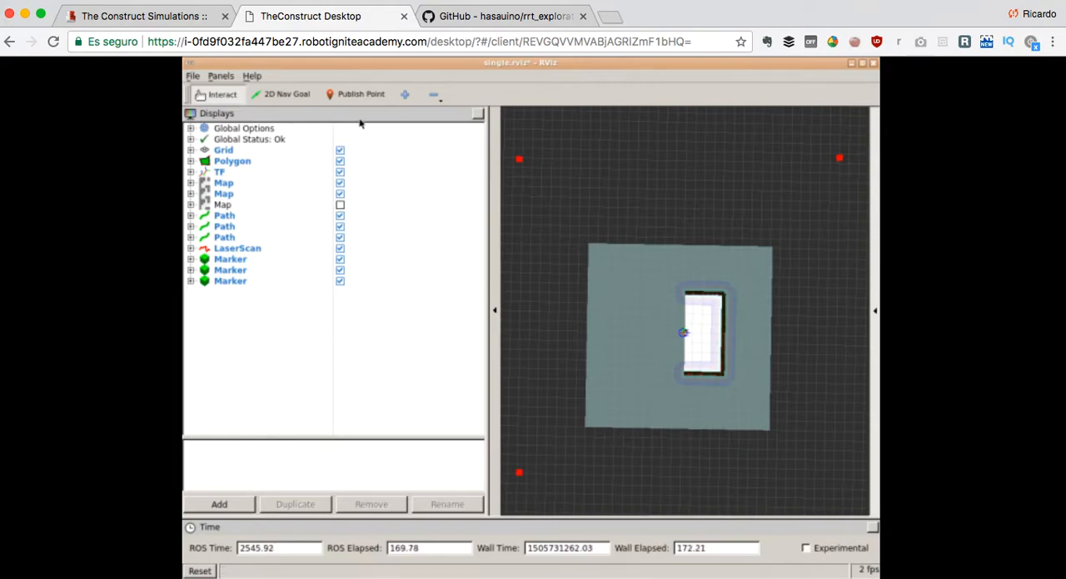
pyautogui.moveTo(830, 486)
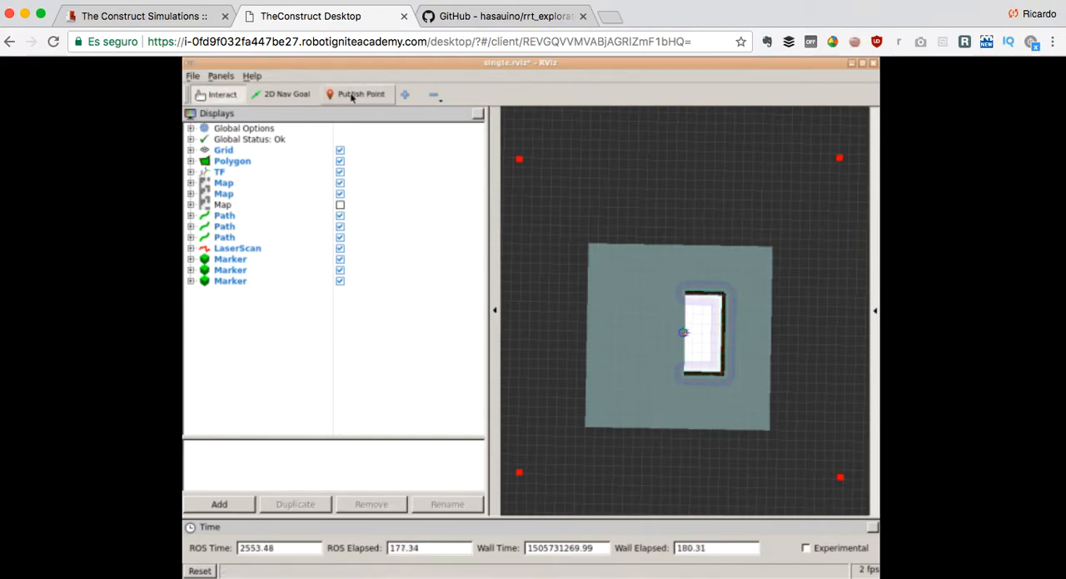
# - Use Publish Point to place another corner point around the map
pyautogui.click(357, 93)
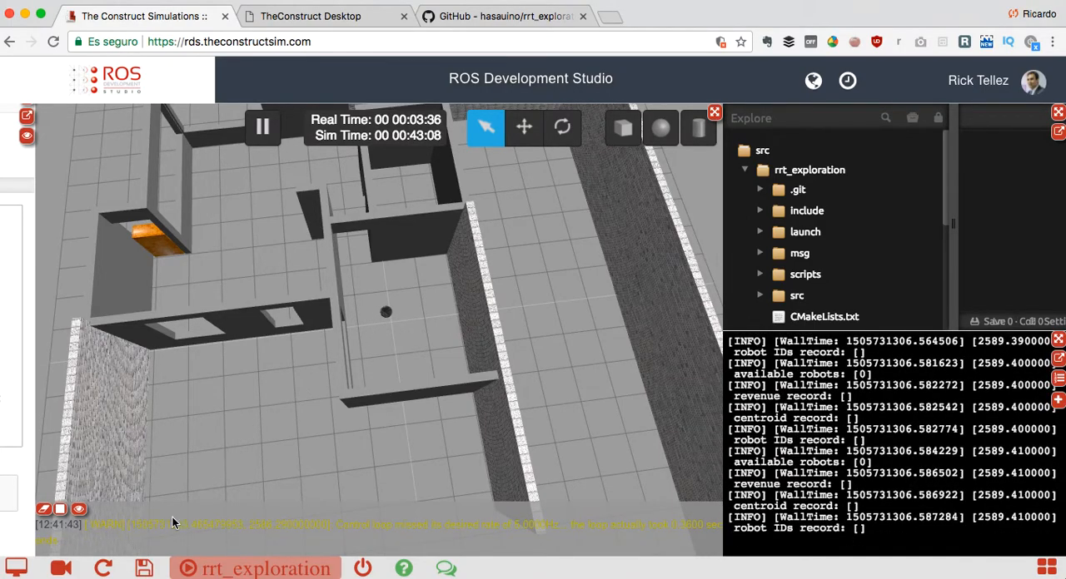
pyautogui.moveTo(139, 566)
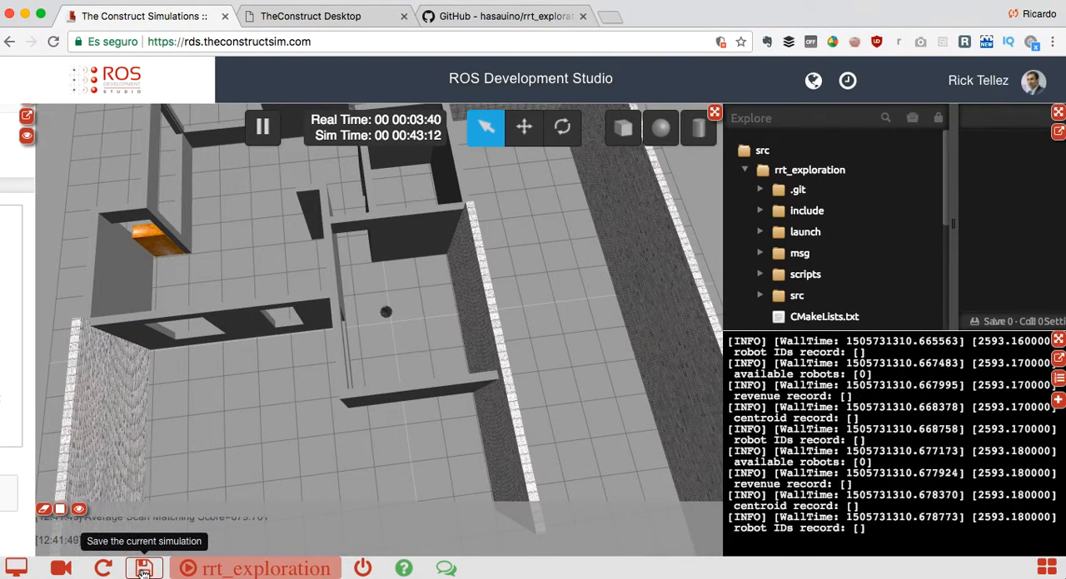
# - Save the simulation as rrt_exploration, confirm replacing the existing copy, and dismiss the confirmation
pyautogui.click(143, 566)
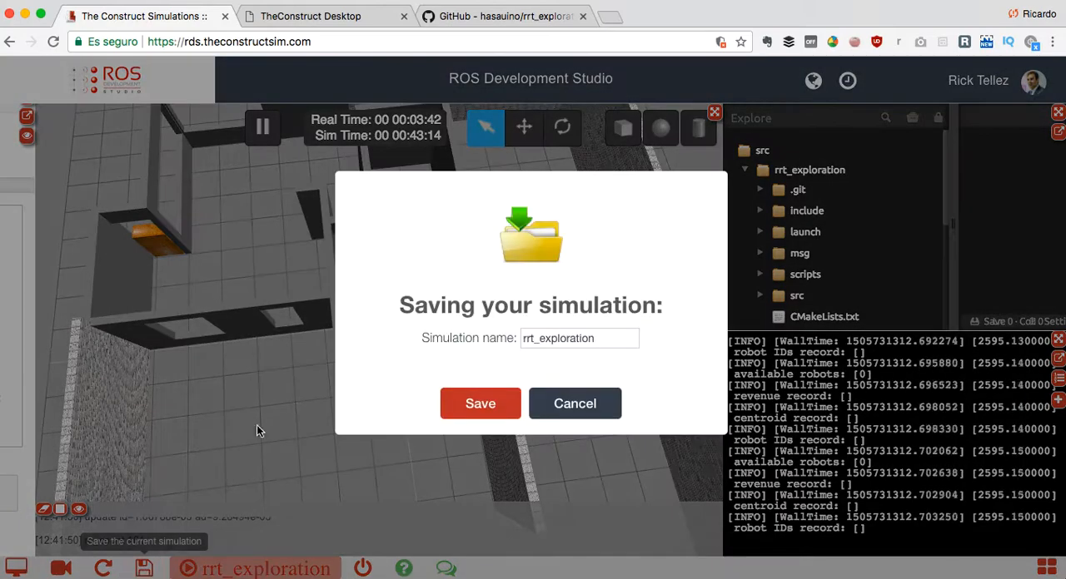
pyautogui.moveTo(480, 403)
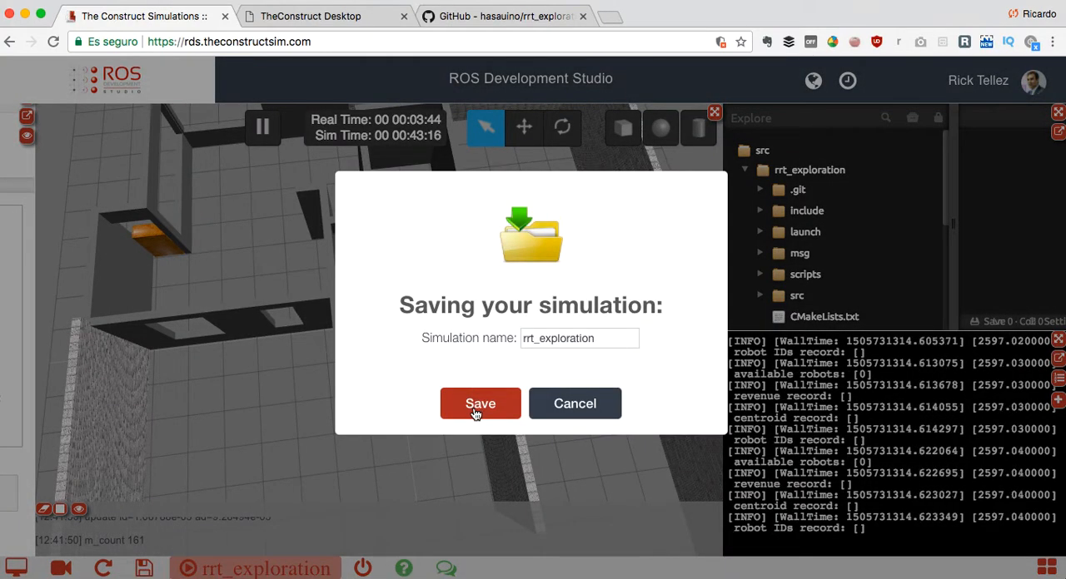
pyautogui.click(480, 403)
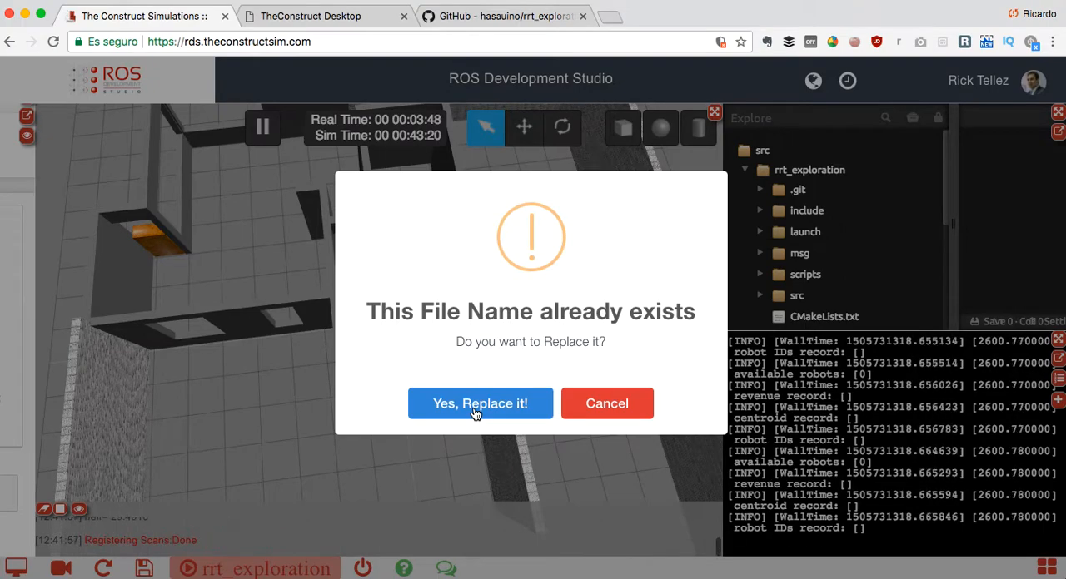
pyautogui.click(480, 403)
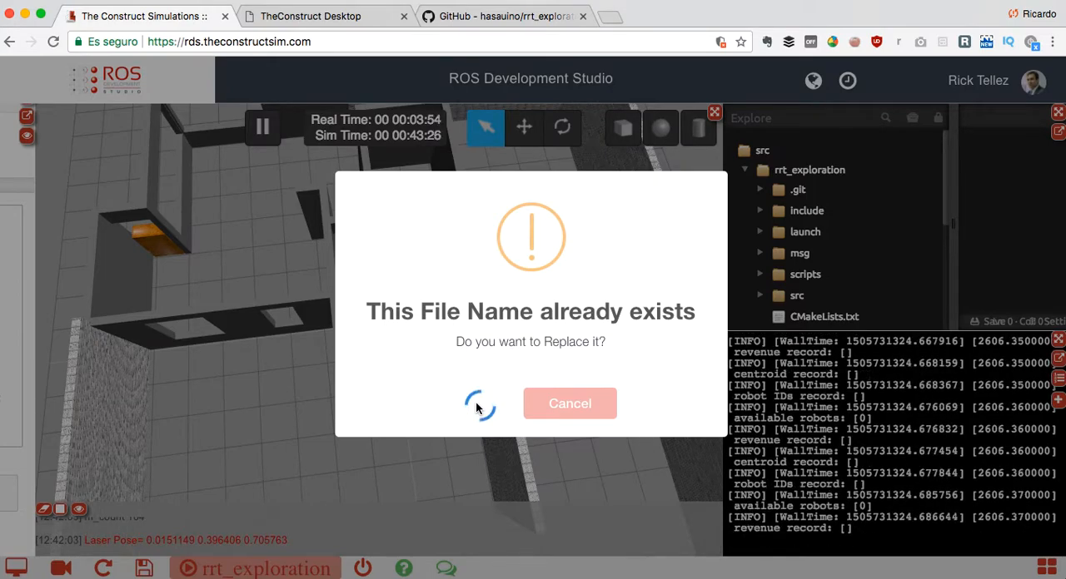
pyautogui.click(480, 404)
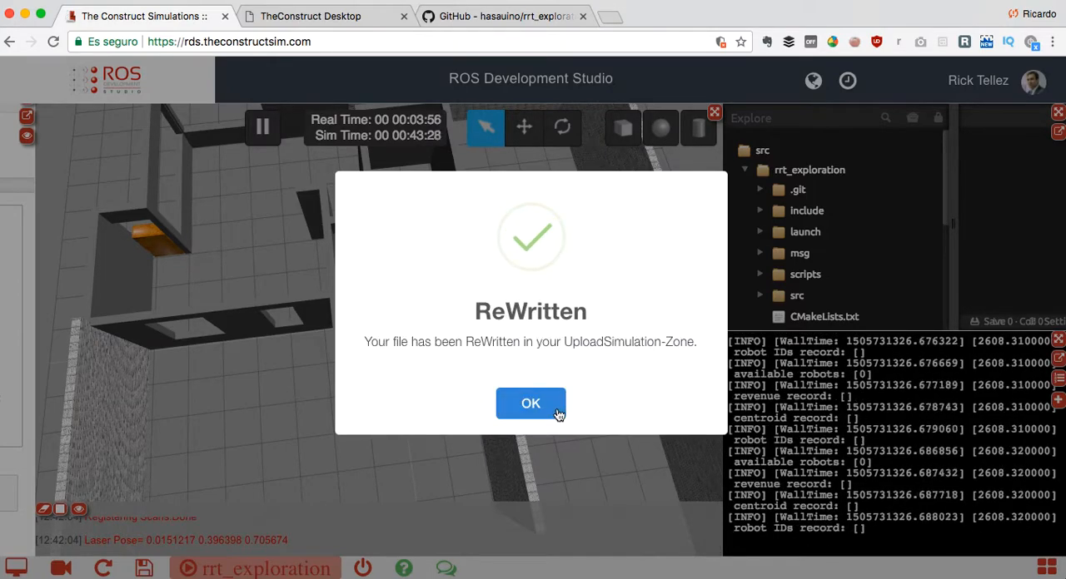
pyautogui.click(530, 404)
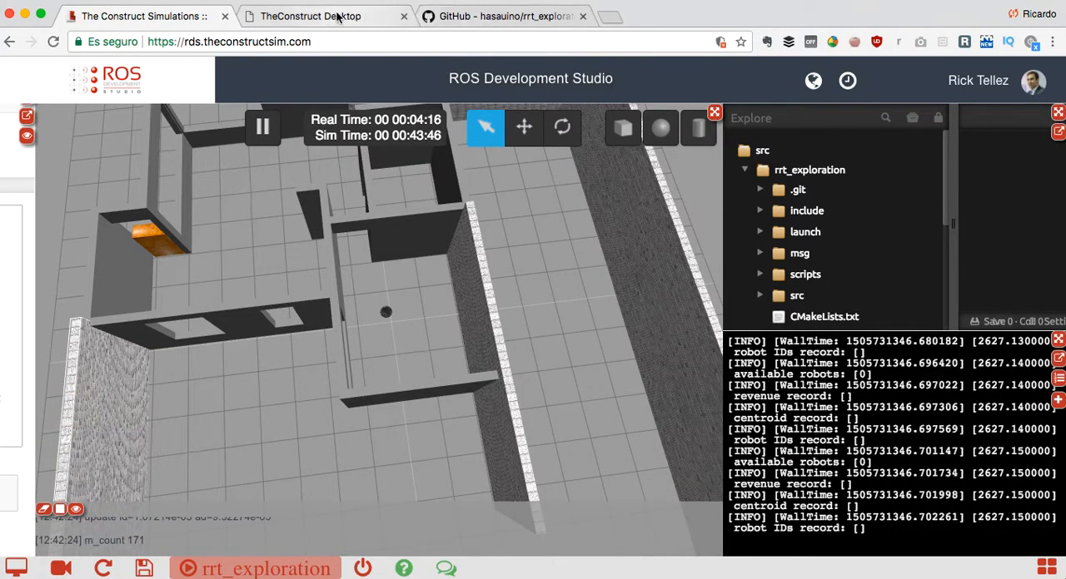
pyautogui.click(308, 16)
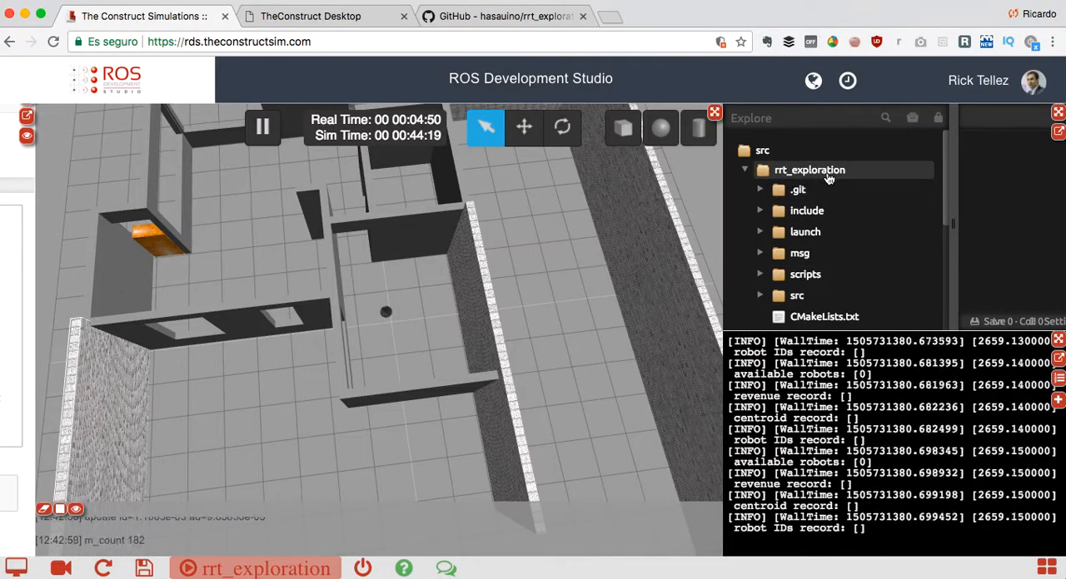
pyautogui.moveTo(814, 261)
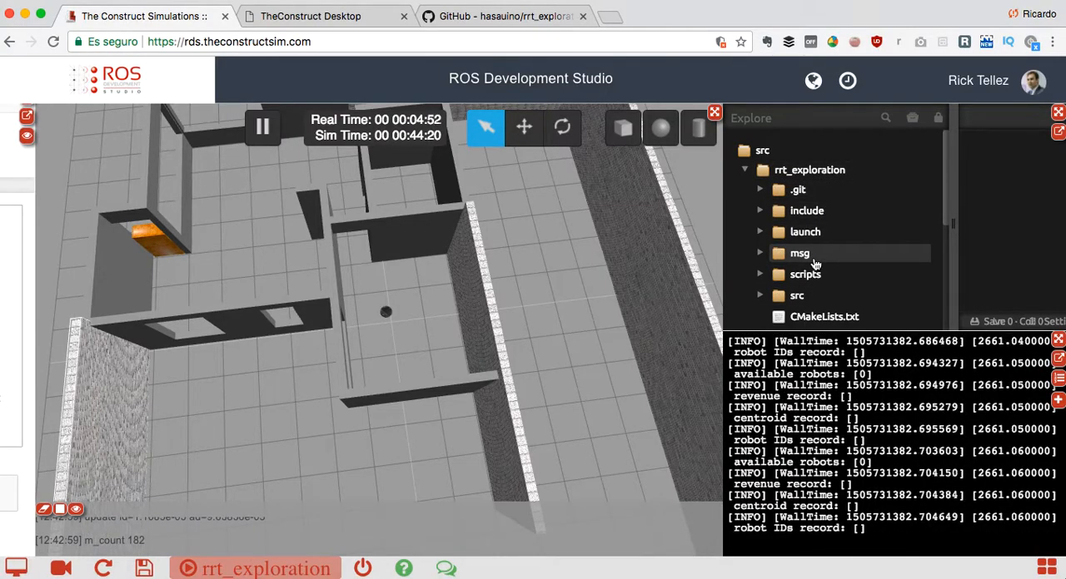